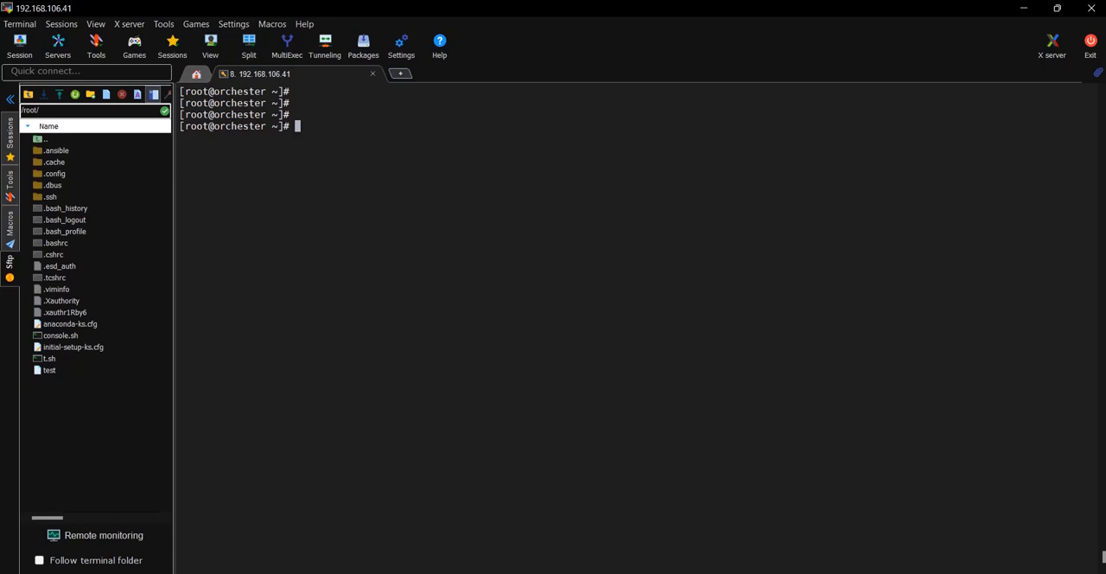
{"action": "mouse_move", "coordinate": [404, 250]}
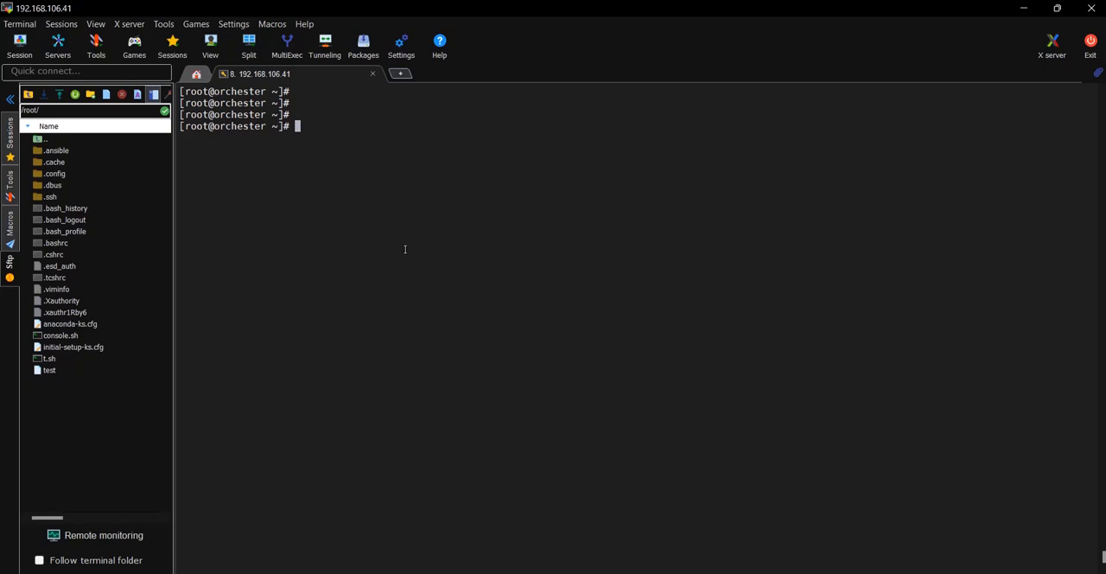
Step: Run top to show running processes with their CPU and memory usage
{"action": "type", "text": "top"}
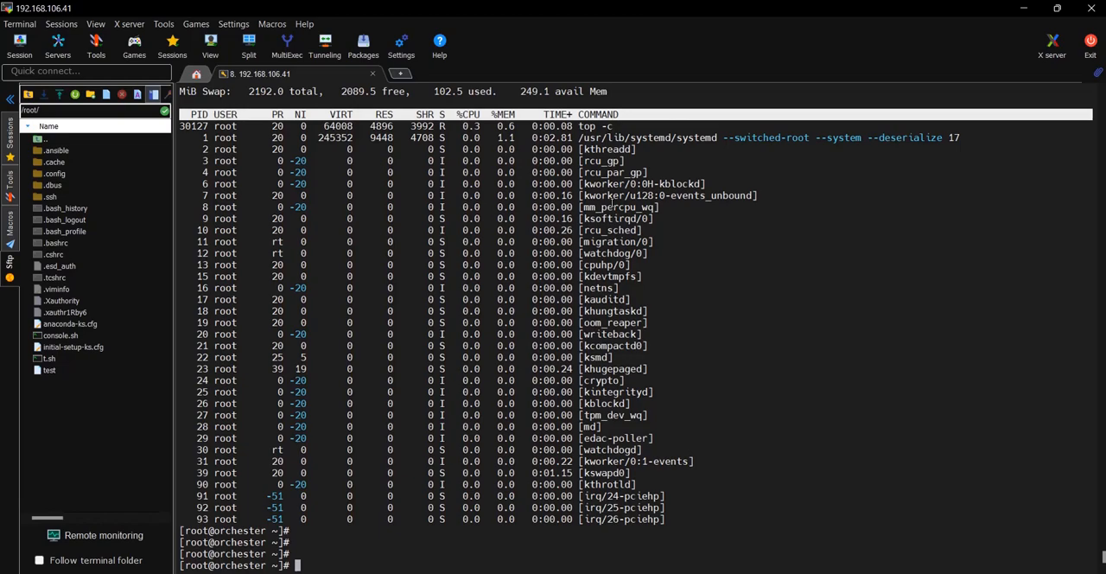
Step: Run lscpu to show the 11th Gen Intel i5 VMware CPU details, then relaunch top
{"action": "type", "text": "lscpu"}
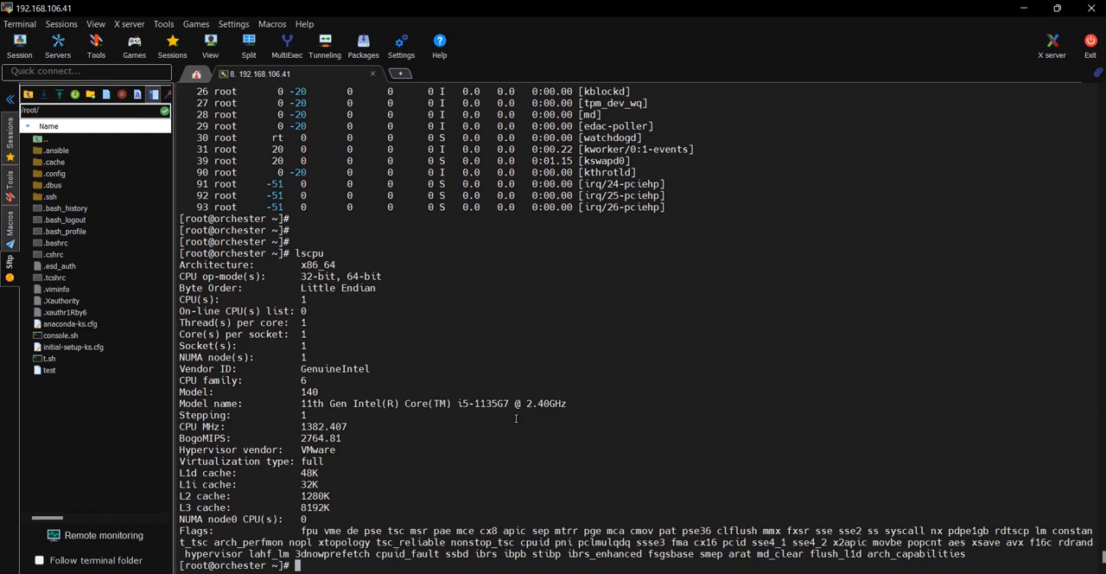
{"action": "scroll", "scroll_direction": "down", "scroll_amount": 3}
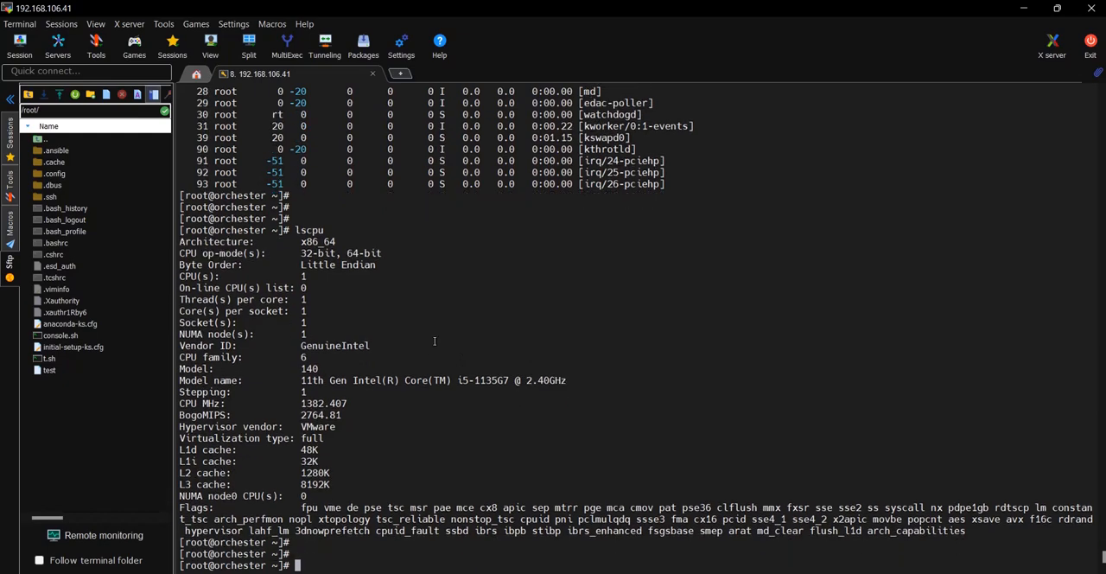
{"action": "type", "text": "top"}
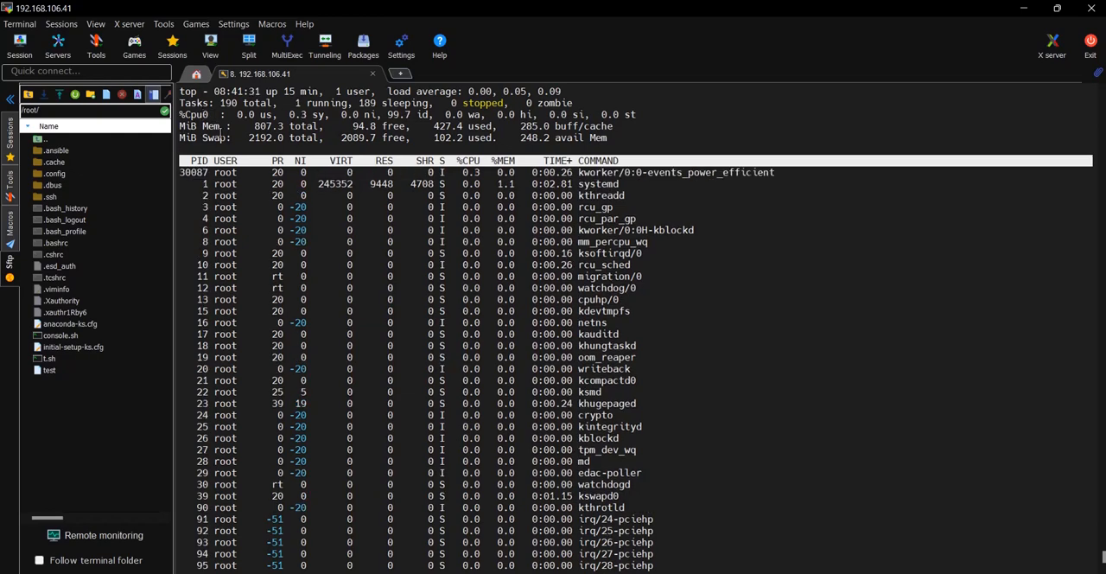
Step: Quit the top monitor and try the lsmem command
{"action": "key", "text": "q"}
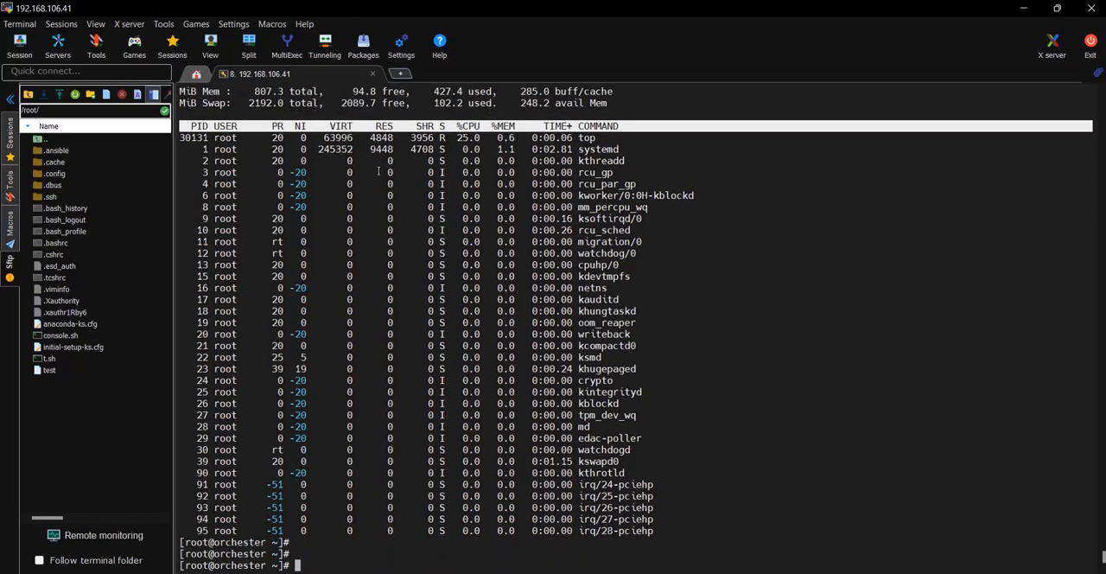
{"action": "type", "text": "lsmem"}
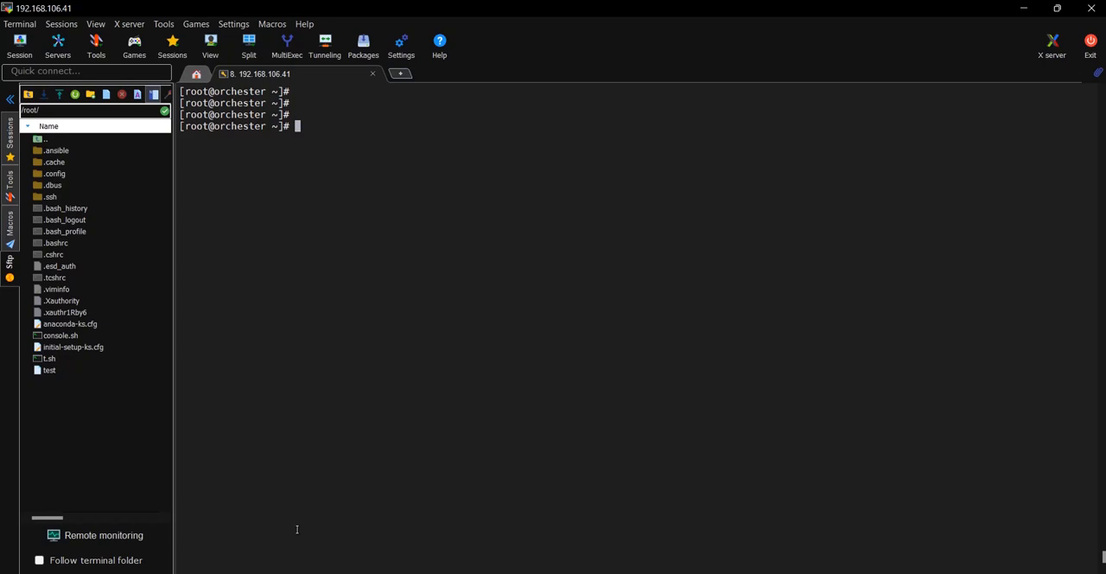
Step: Run xsos -m to print the memory report showing 0.8 GiB RAM, 89% used
{"action": "type", "text": "xsos -m"}
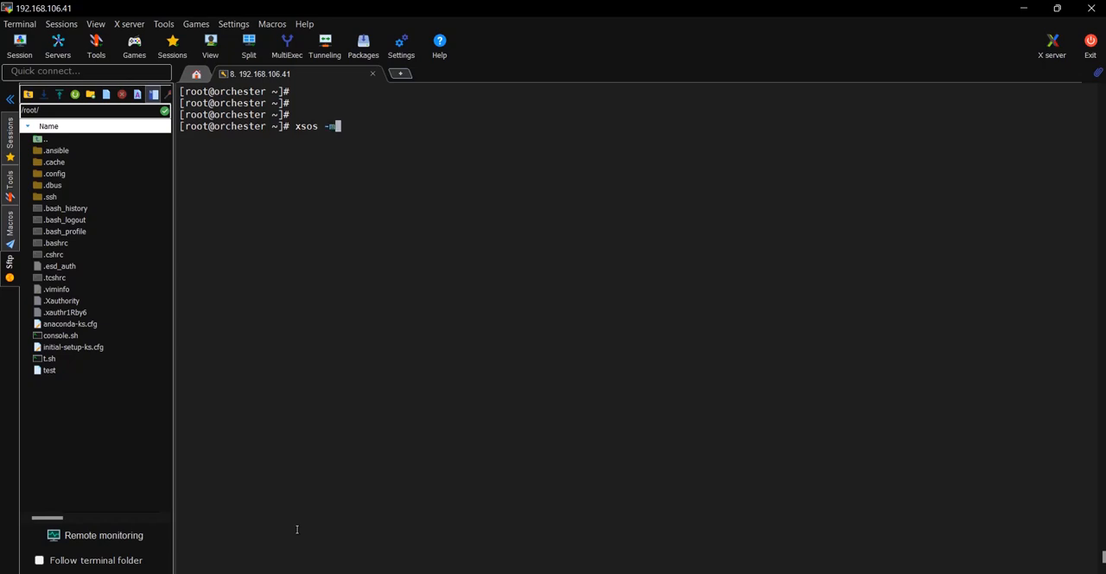
{"action": "key", "text": "Return"}
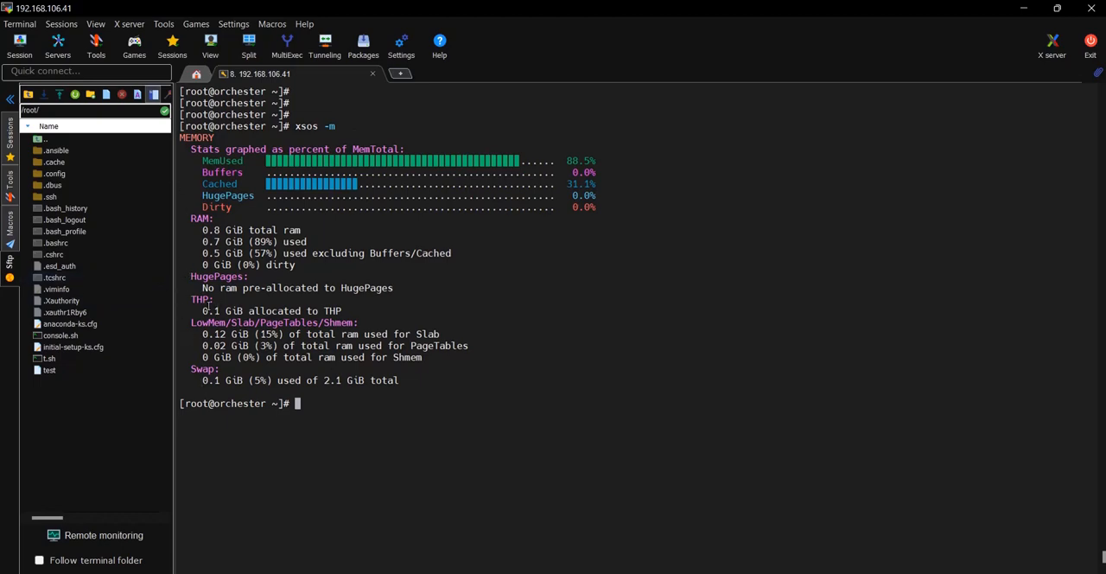
Step: Highlight the HugePages note stating no RAM is pre-allocated
{"action": "double_click", "coordinate": [291, 288]}
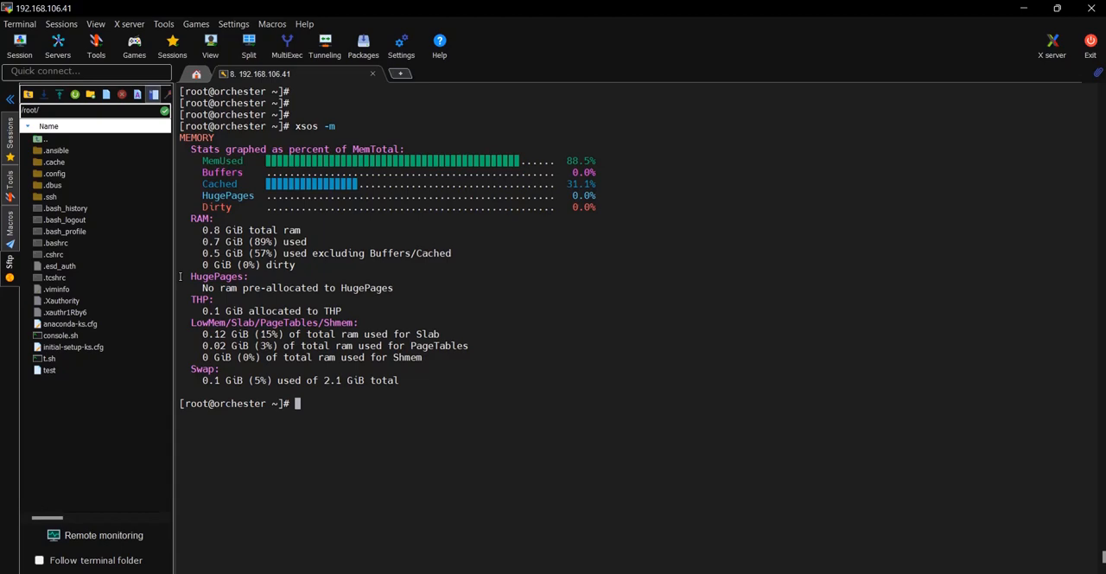
{"action": "mouse_move", "coordinate": [460, 274]}
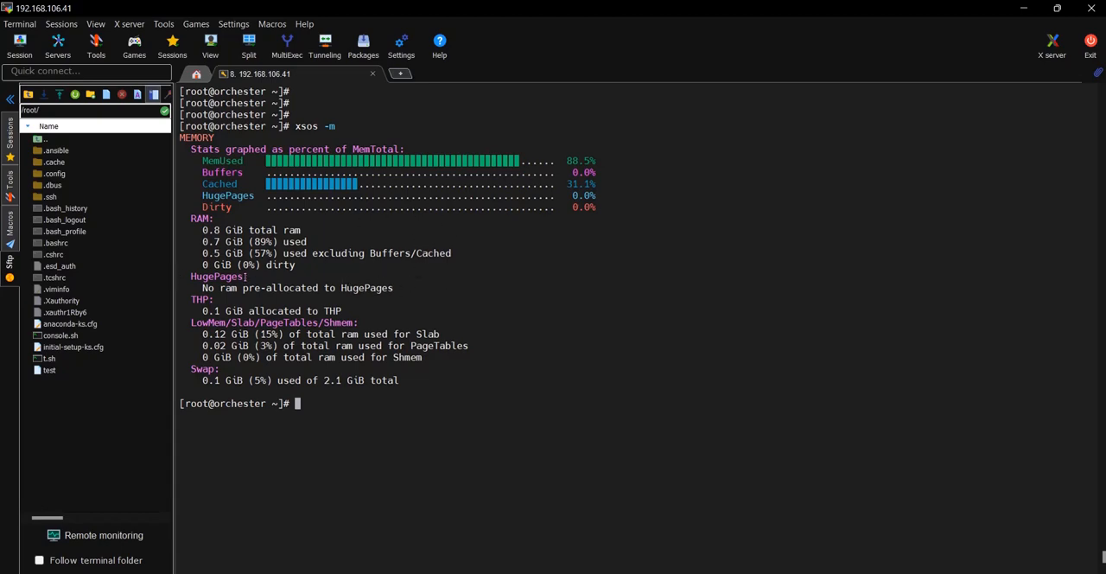
{"action": "mouse_move", "coordinate": [406, 269]}
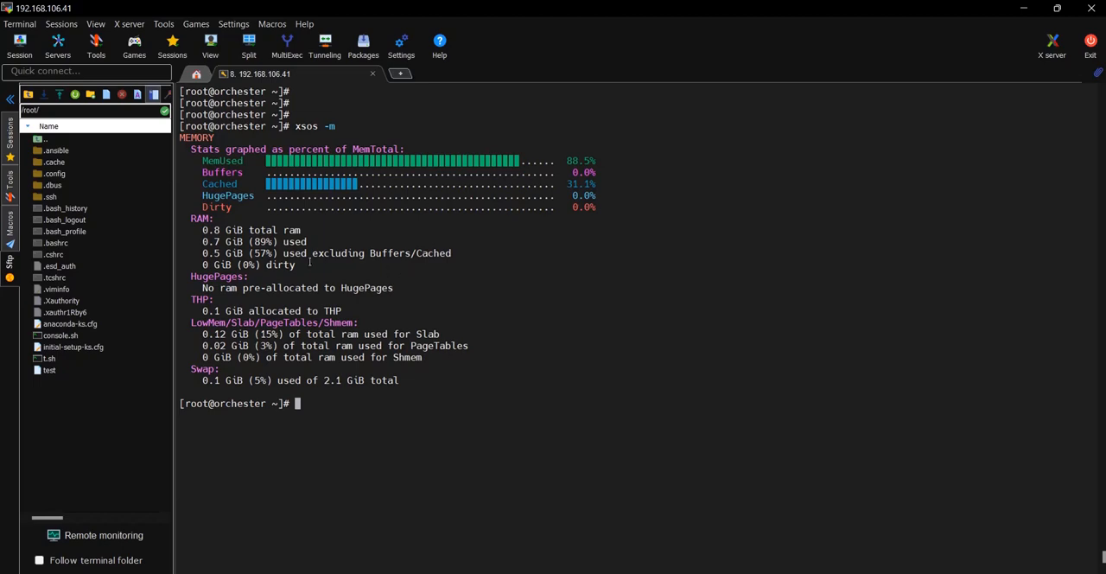
{"action": "mouse_move", "coordinate": [277, 287]}
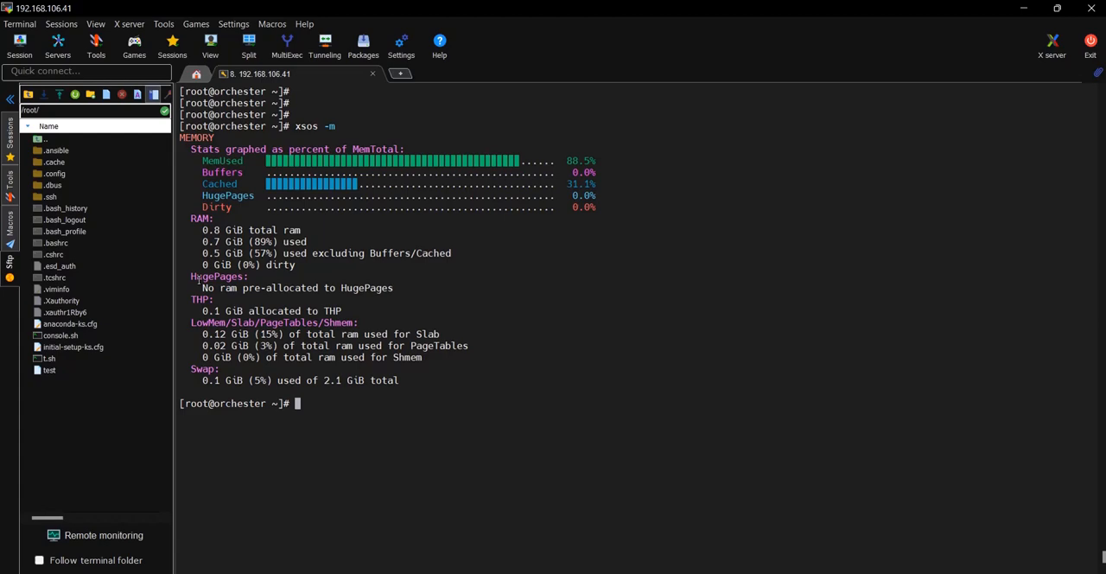
{"action": "double_click", "coordinate": [216, 275]}
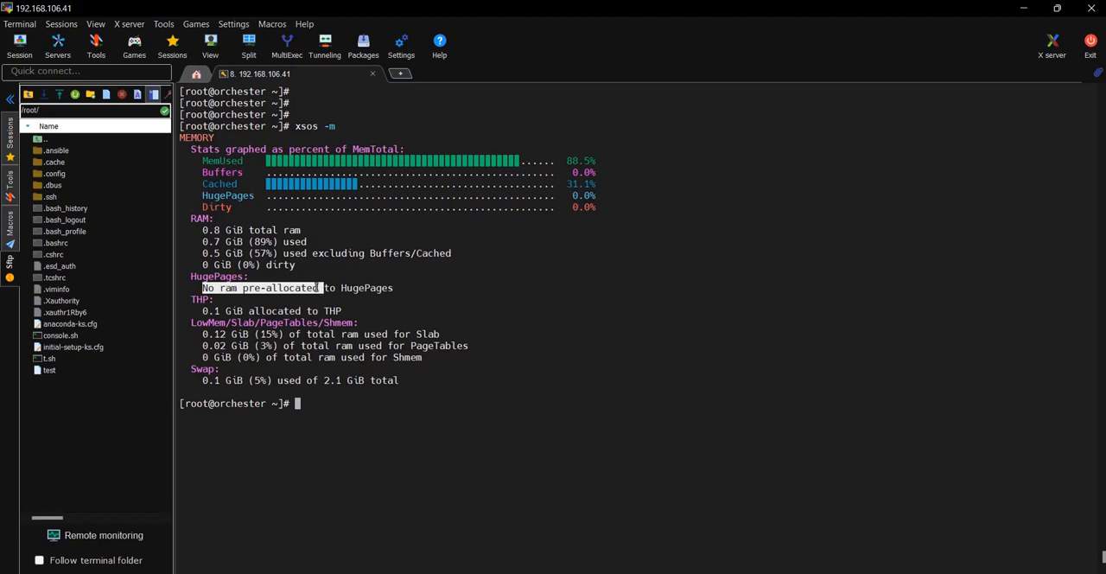
{"action": "mouse_move", "coordinate": [417, 304]}
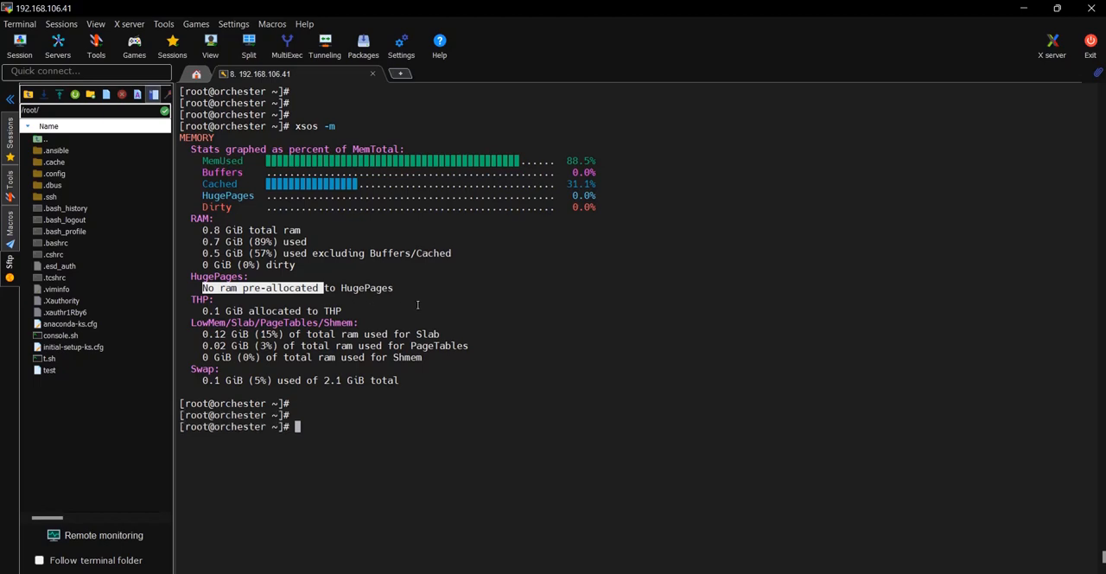
Step: Run xsos -d and highlight /opt in the lsblk and df sections
{"action": "type", "text": "xsos -d"}
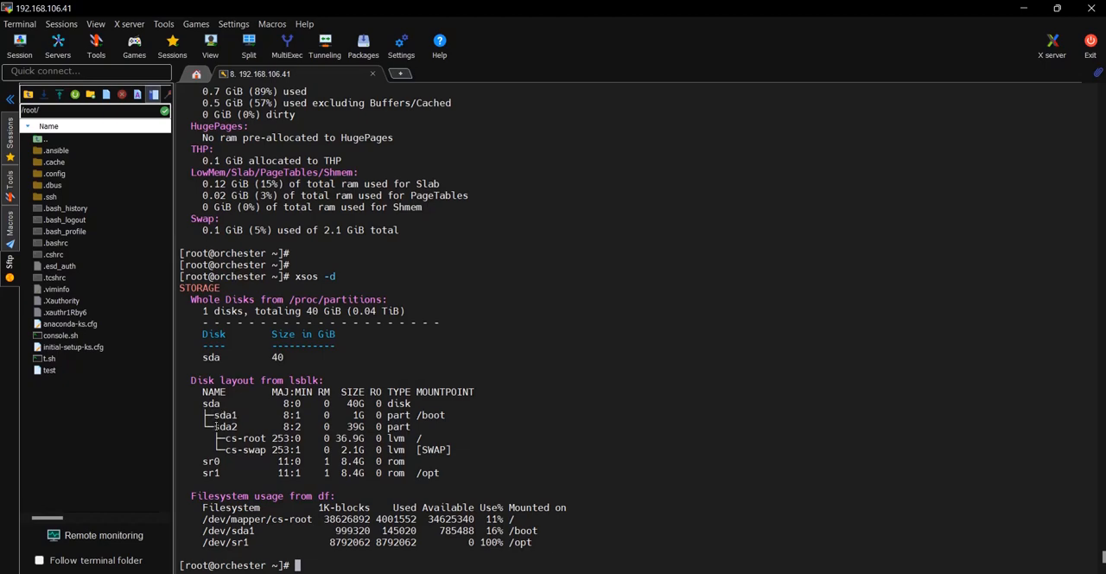
{"action": "double_click", "coordinate": [224, 426]}
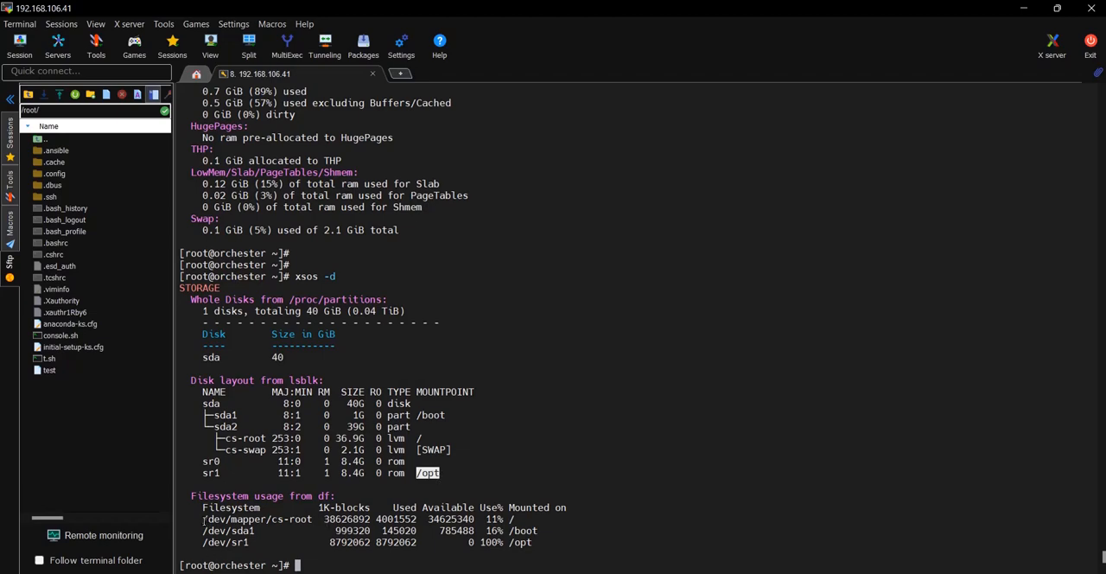
{"action": "double_click", "coordinate": [256, 519]}
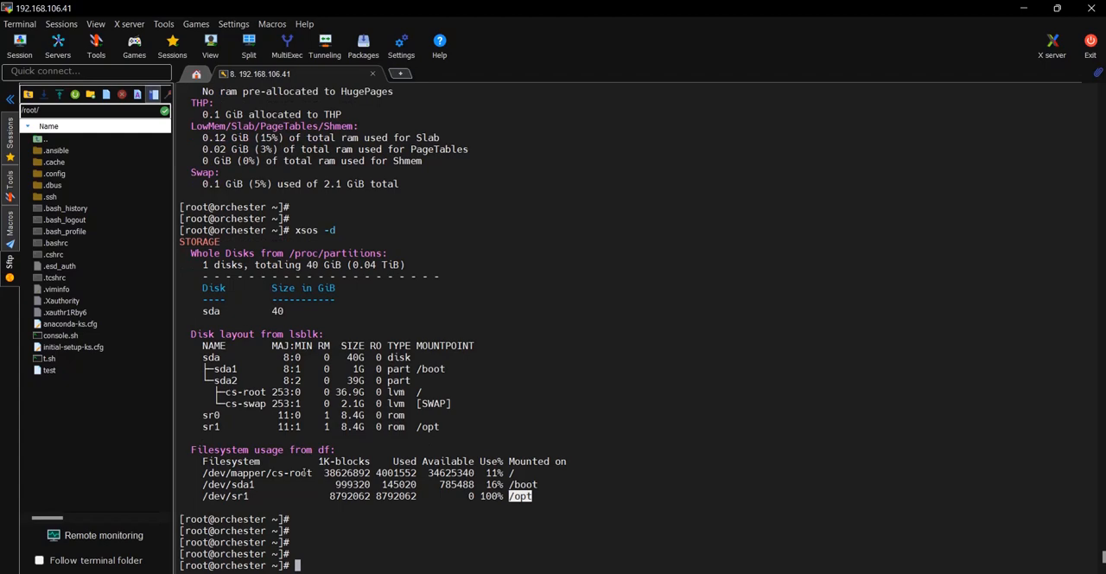
Step: Run xsos -c for the CPU summary, then route -n for the routing table
{"action": "type", "text": "xsos -c"}
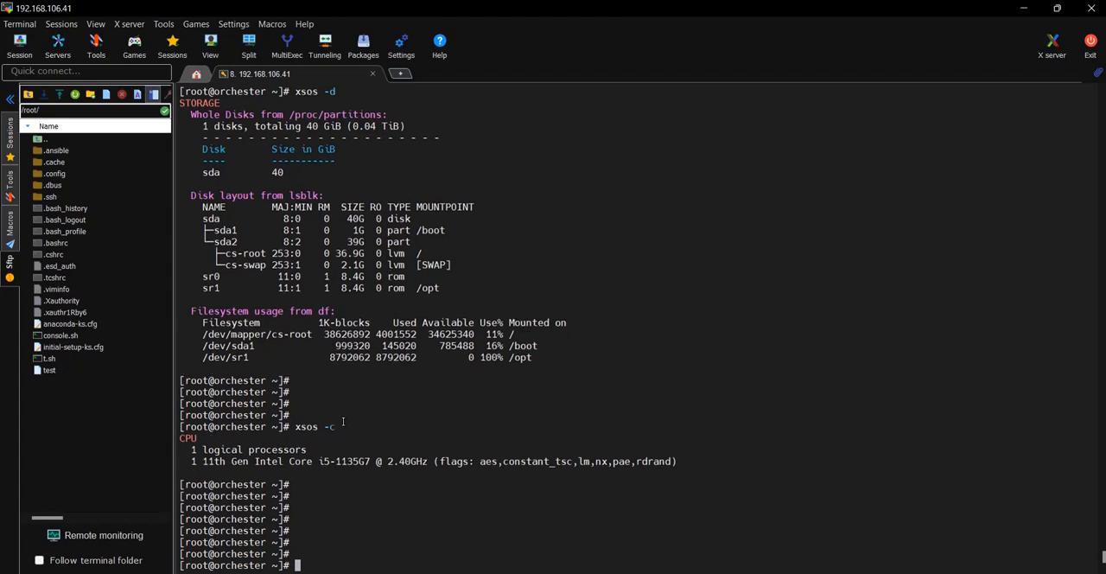
{"action": "type", "text": "route -"}
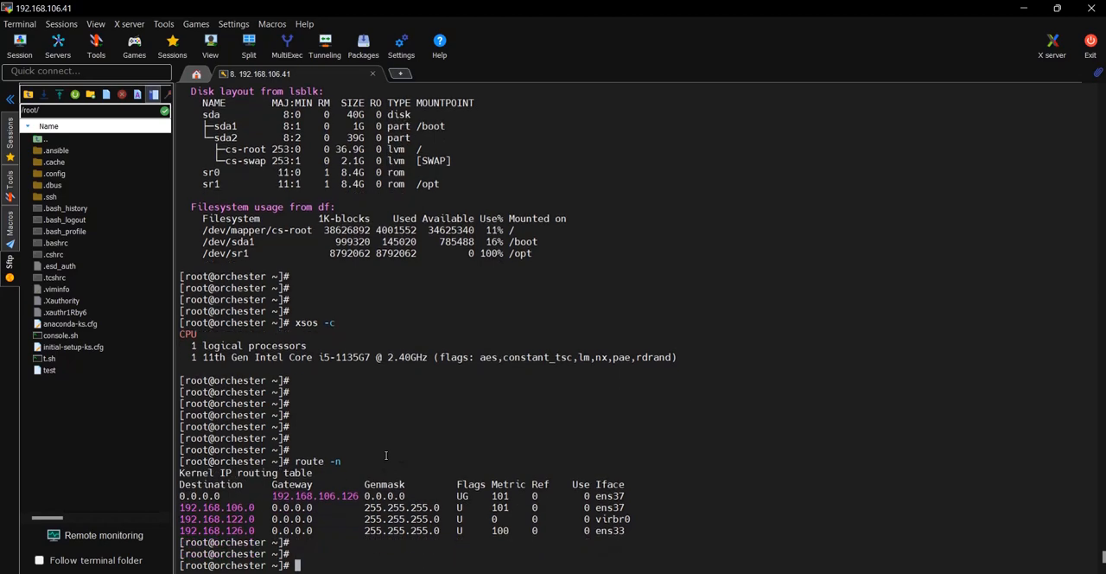
Step: Run netstat -tulnp and highlight the server address 192.168.106.41 in the output
{"action": "type", "text": "netstat -"}
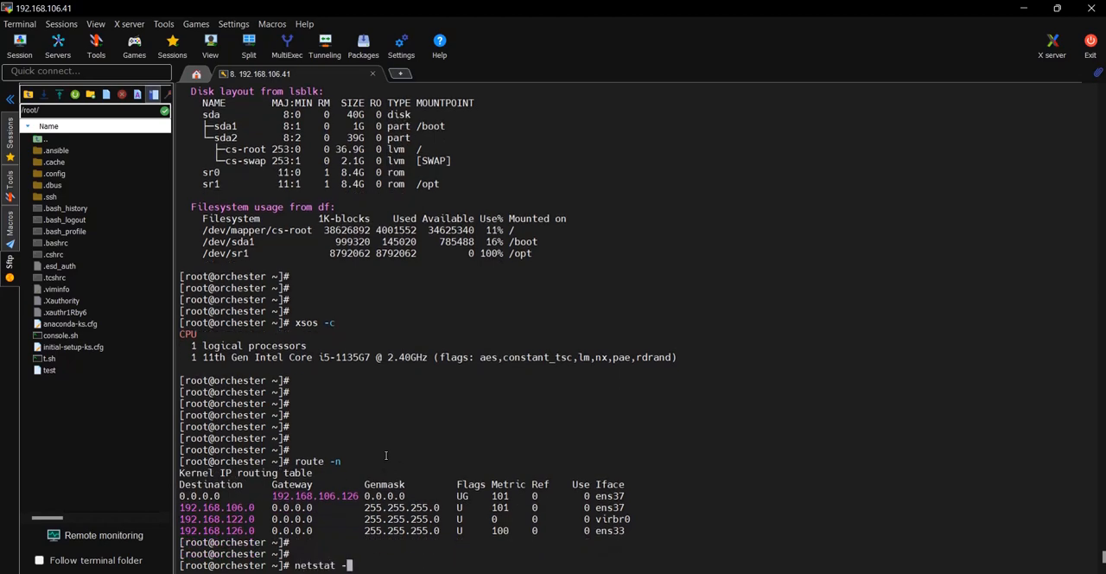
{"action": "type", "text": "tu;"}
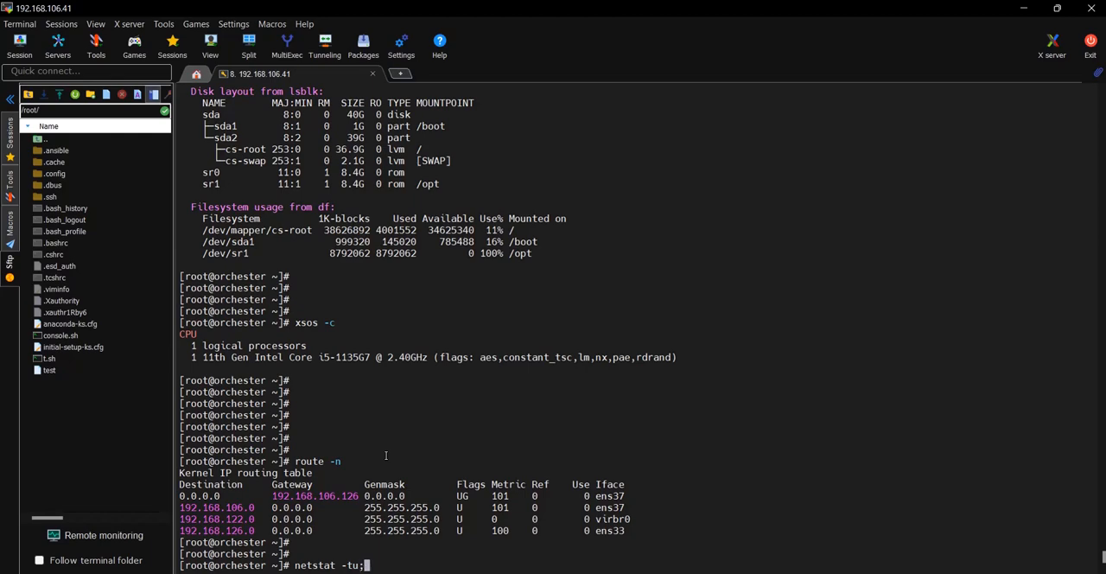
{"action": "key", "text": "Return"}
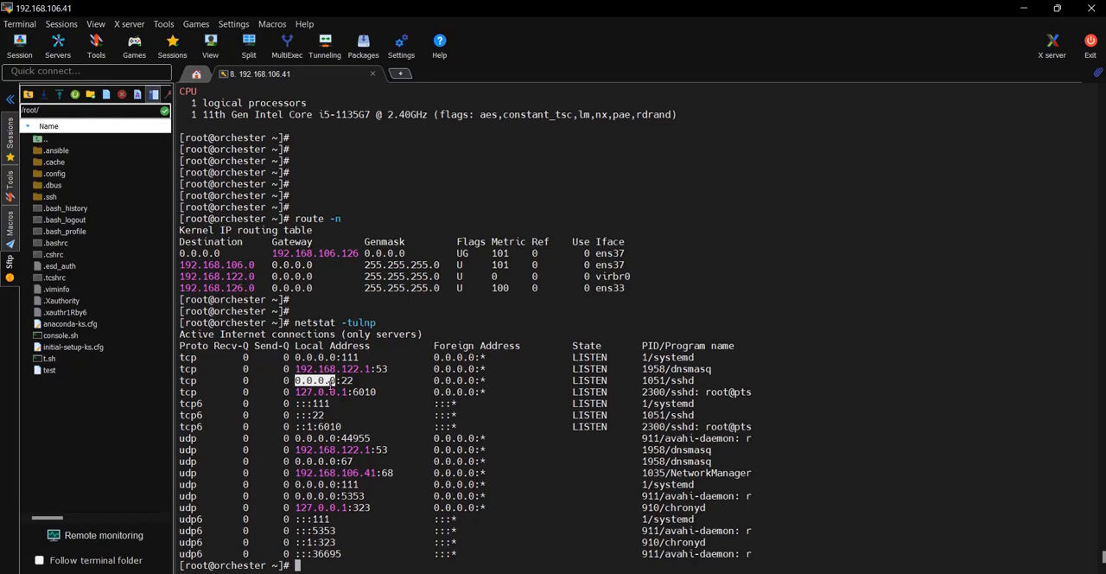
{"action": "mouse_move", "coordinate": [390, 404]}
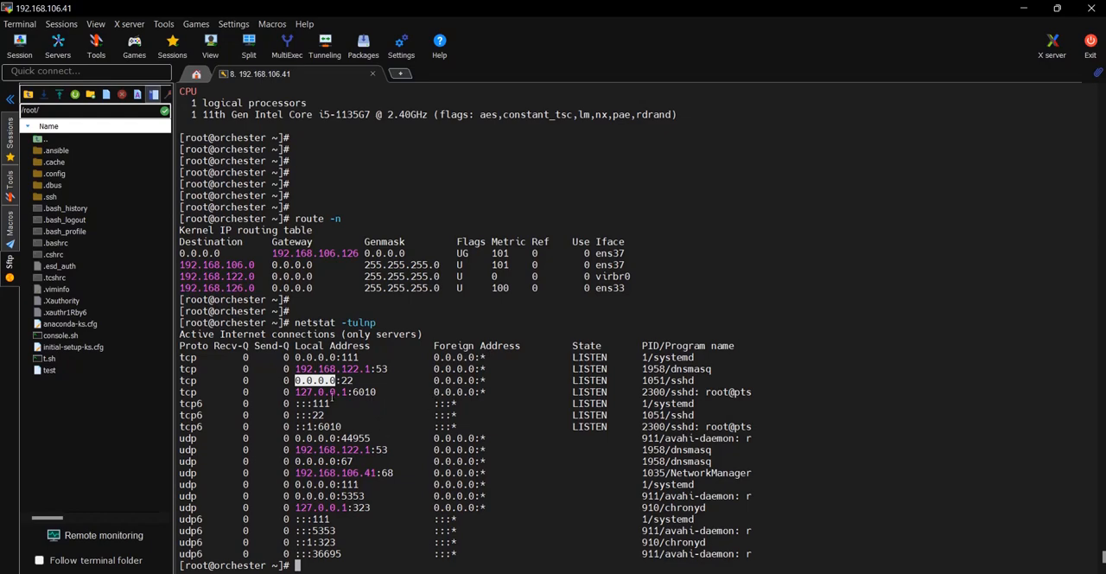
{"action": "double_click", "coordinate": [328, 368]}
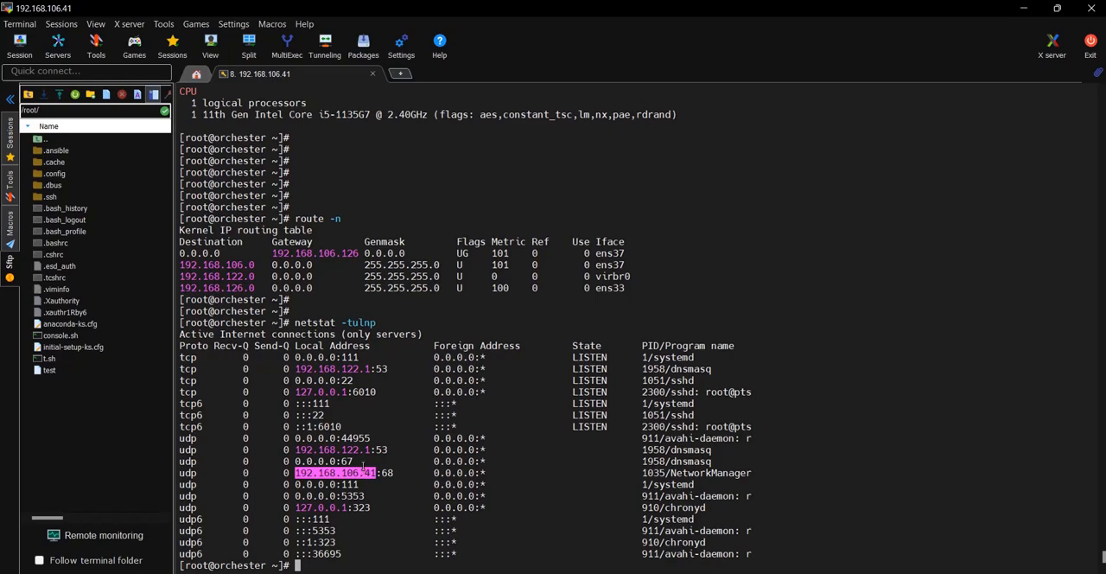
{"action": "mouse_move", "coordinate": [386, 436]}
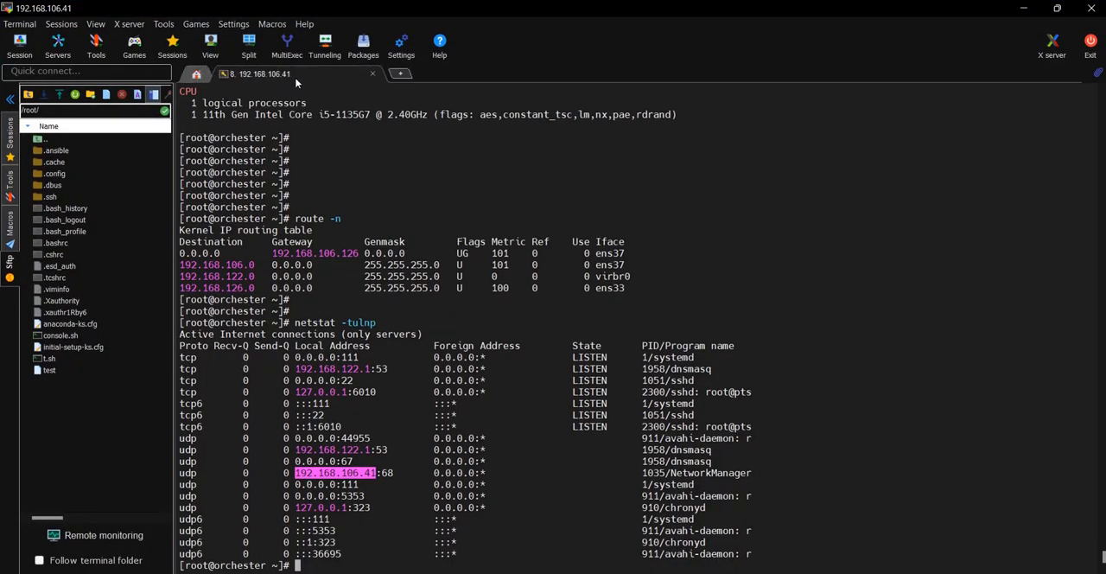
{"action": "mouse_move", "coordinate": [769, 495]}
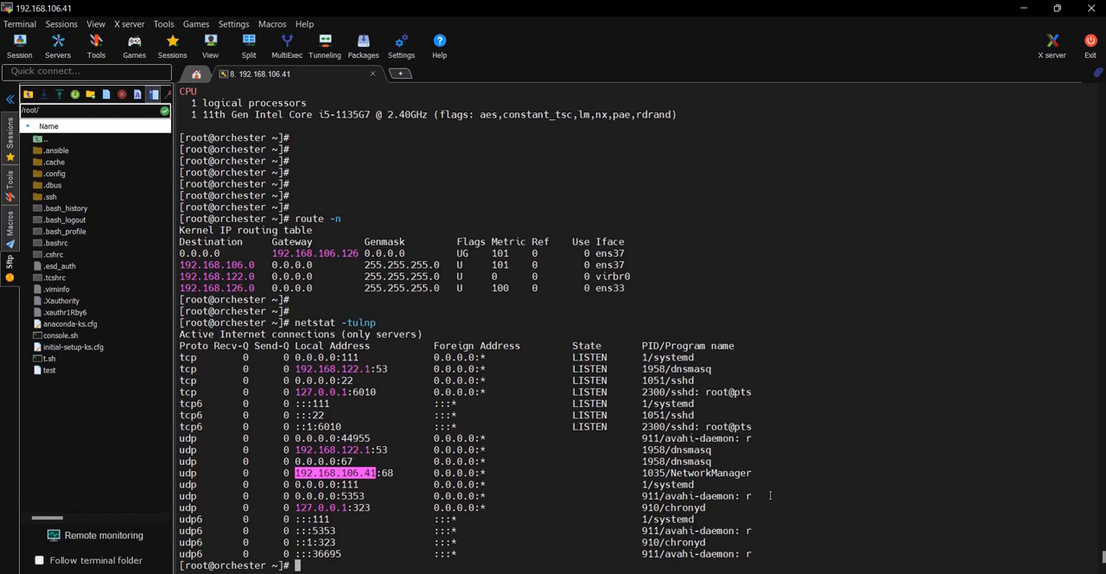
{"action": "mouse_move", "coordinate": [508, 445]}
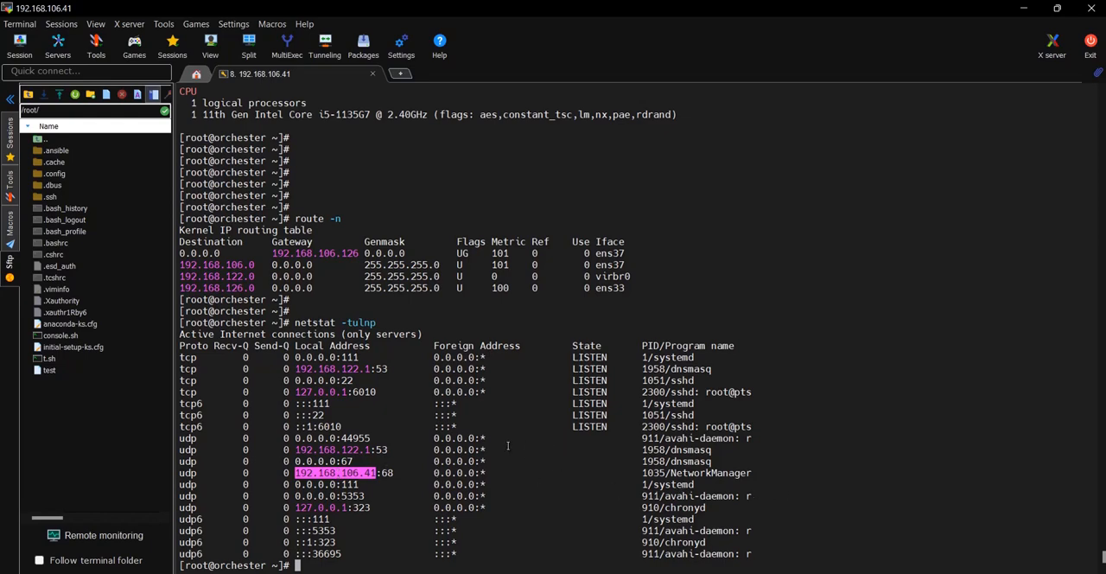
{"action": "scroll", "scroll_direction": "down", "scroll_amount": 3}
{"action": "type", "text": "uname -a"}
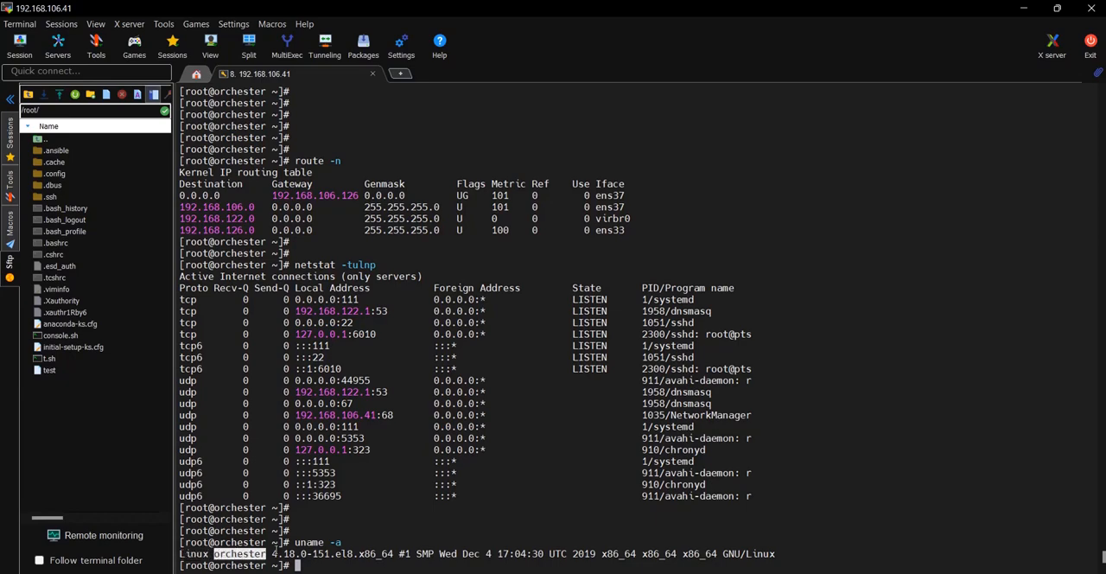
Step: Select output text and run uname -r to print kernel release 4.18.0-151.el8.x86_64
{"action": "left_click_drag", "start_coordinate": [271, 554], "coordinate": [392, 553]}
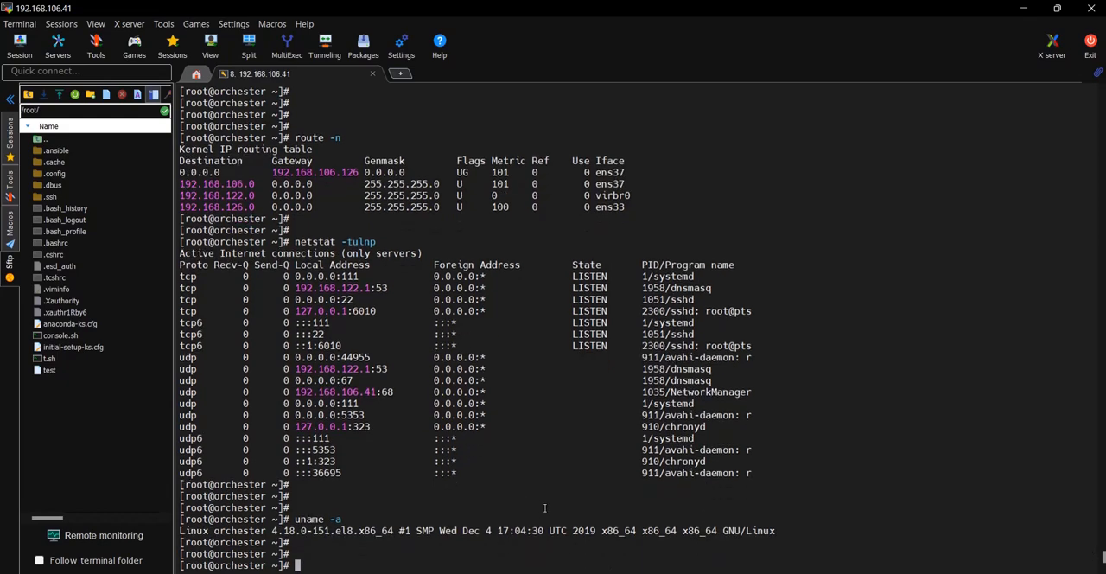
{"action": "type", "text": "uname -r"}
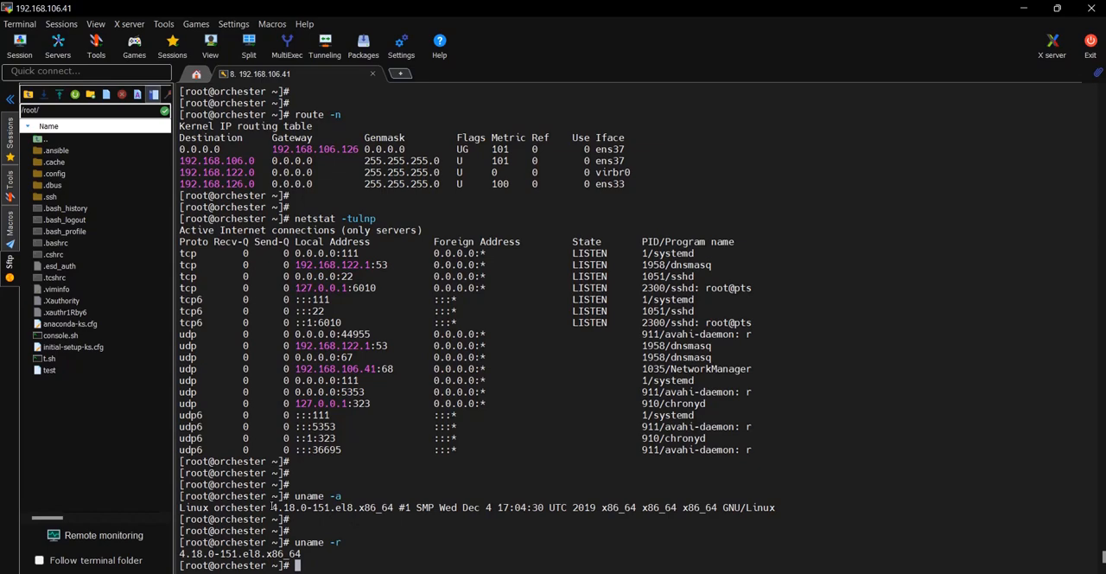
{"action": "mouse_move", "coordinate": [370, 486]}
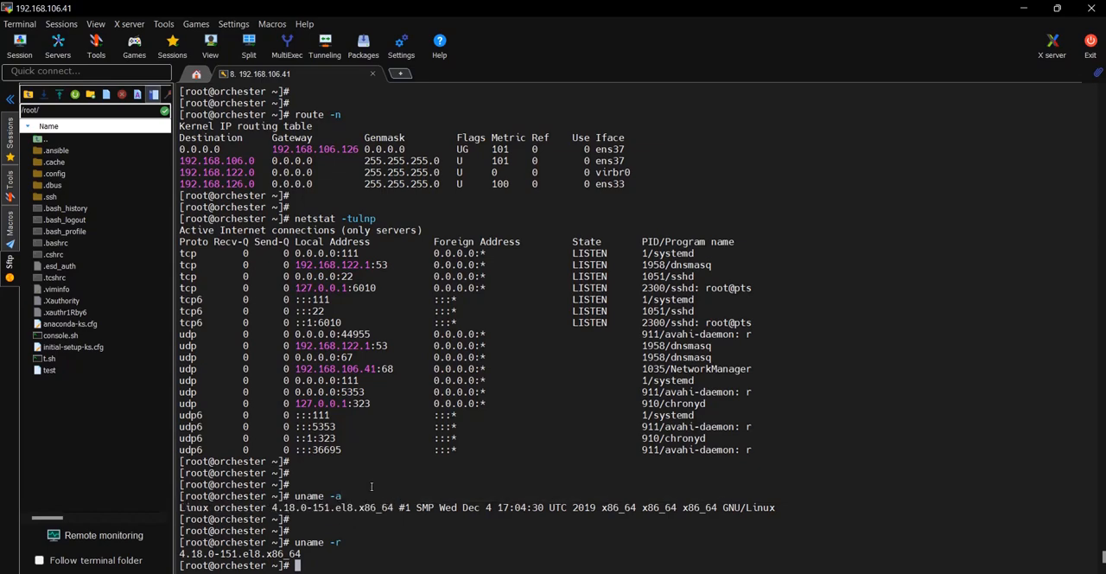
Step: Run cat /proc/meminfo and highlight the Cached value of 249448 kB
{"action": "scroll", "scroll_direction": "down", "scroll_amount": 3}
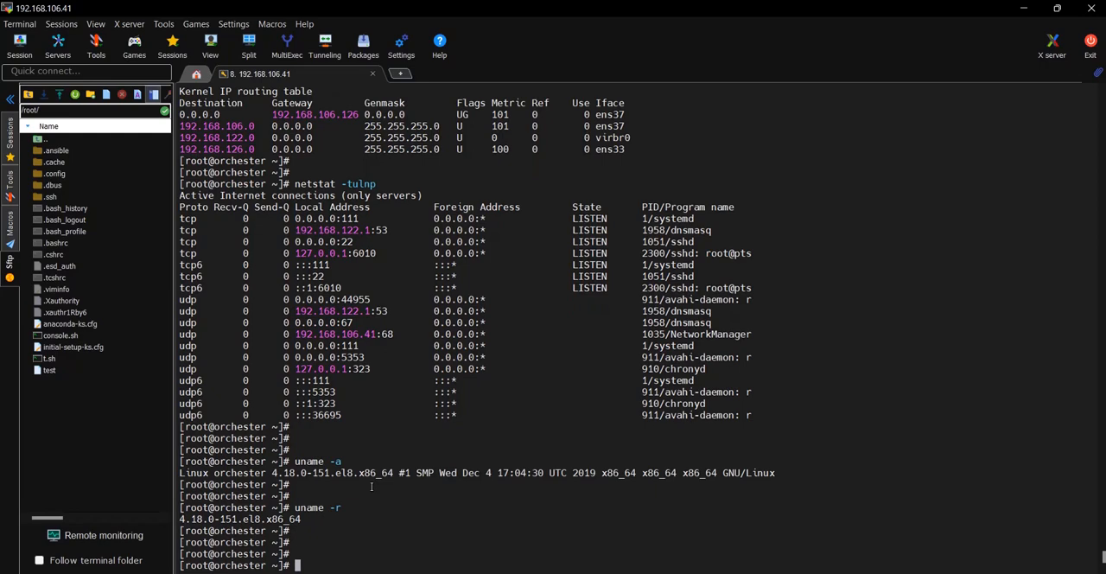
{"action": "type", "text": "cat"}
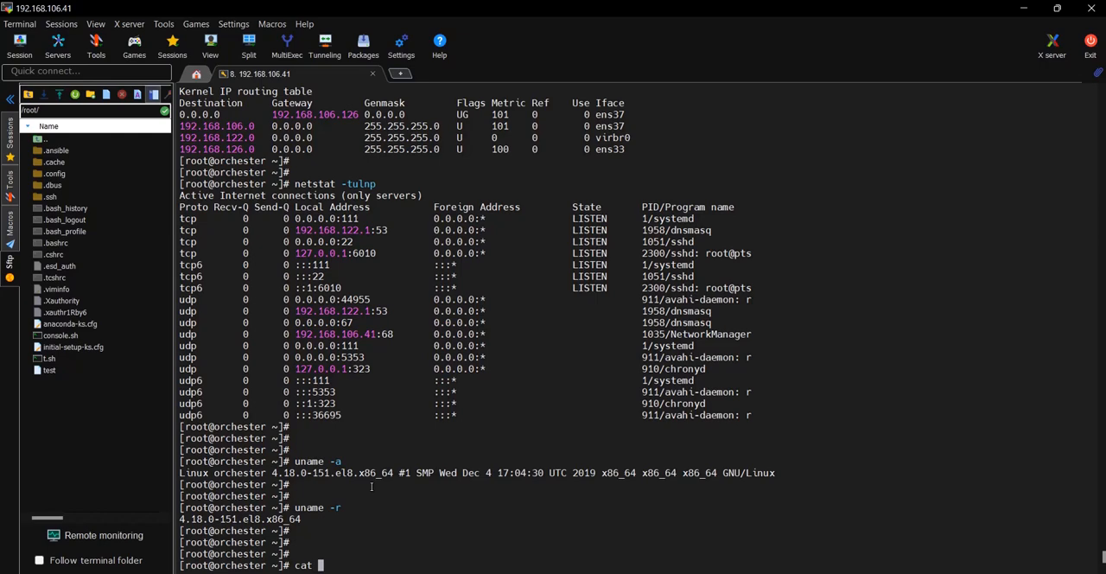
{"action": "type", "text": "/pr"}
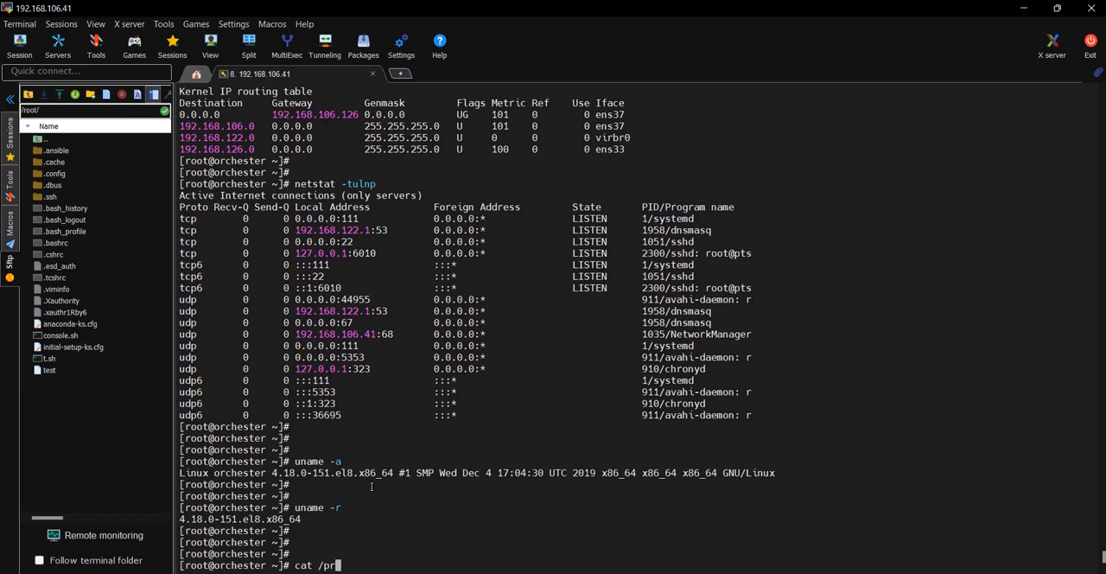
{"action": "type", "text": "oc/"}
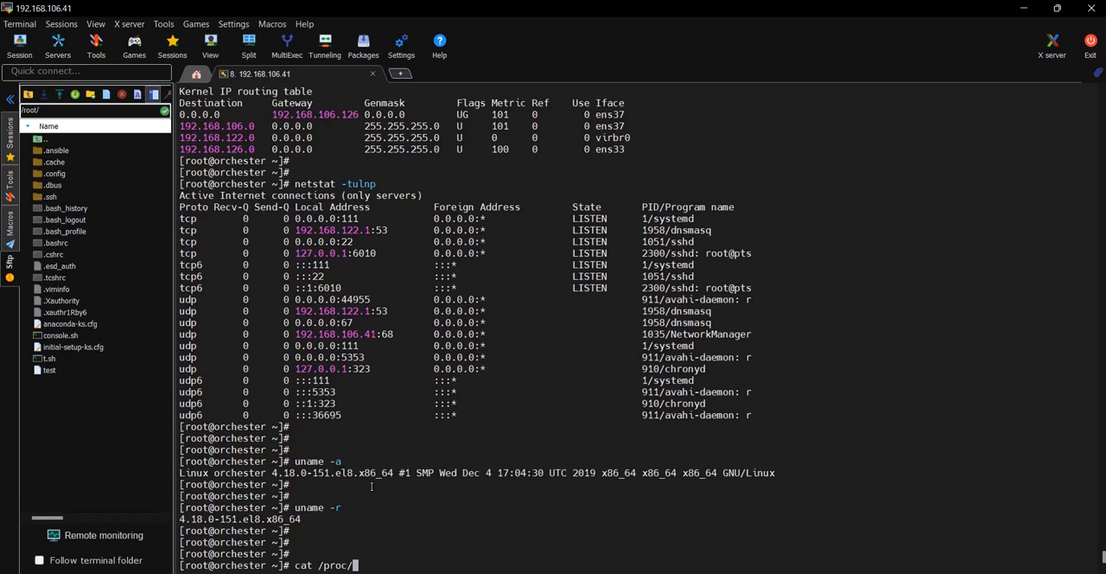
{"action": "type", "text": "meminfo"}
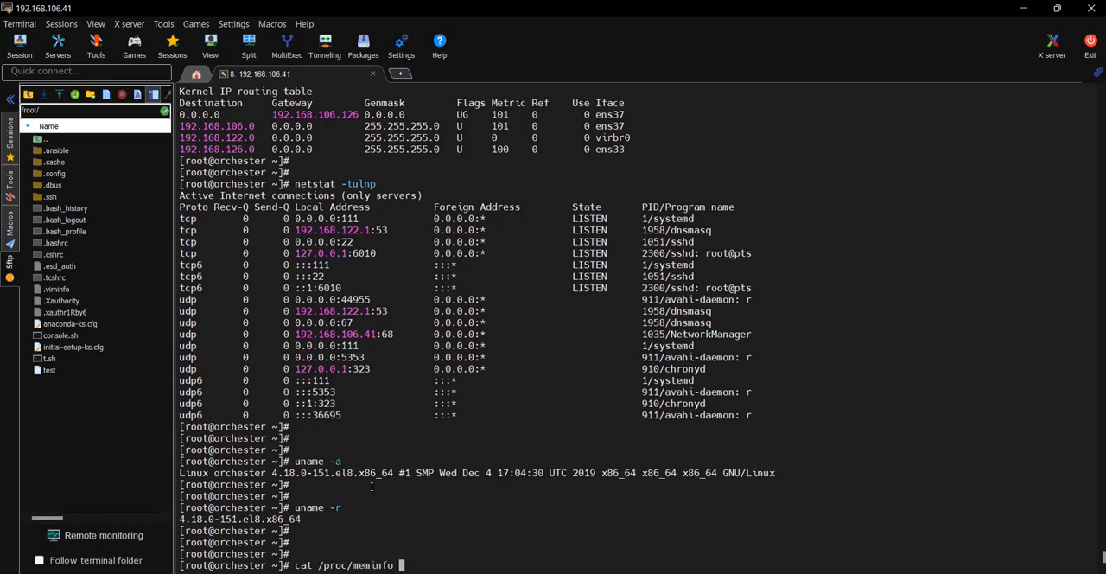
{"action": "key", "text": "Return"}
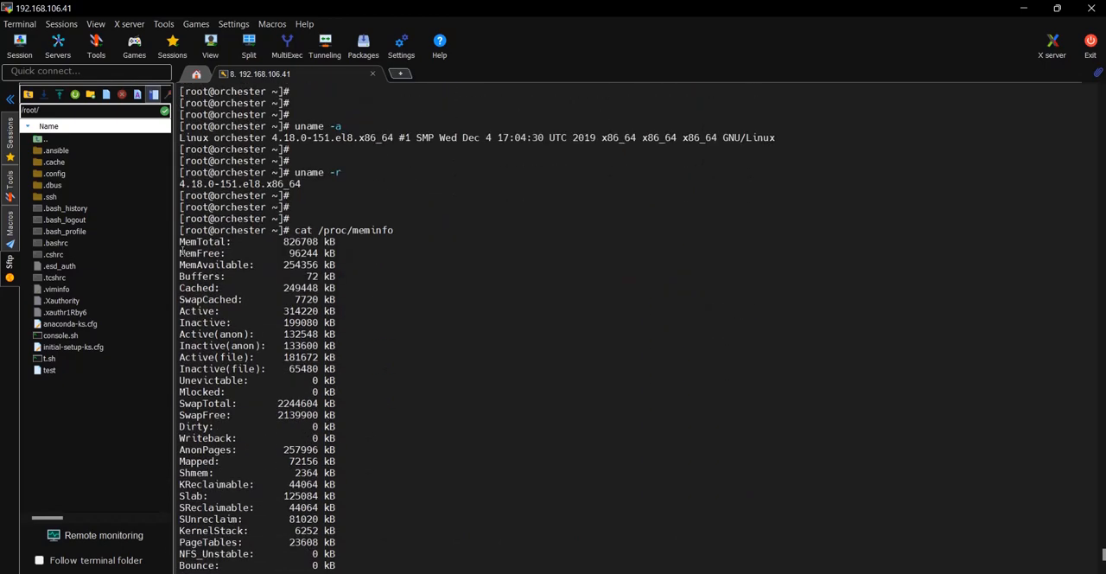
{"action": "double_click", "coordinate": [202, 252]}
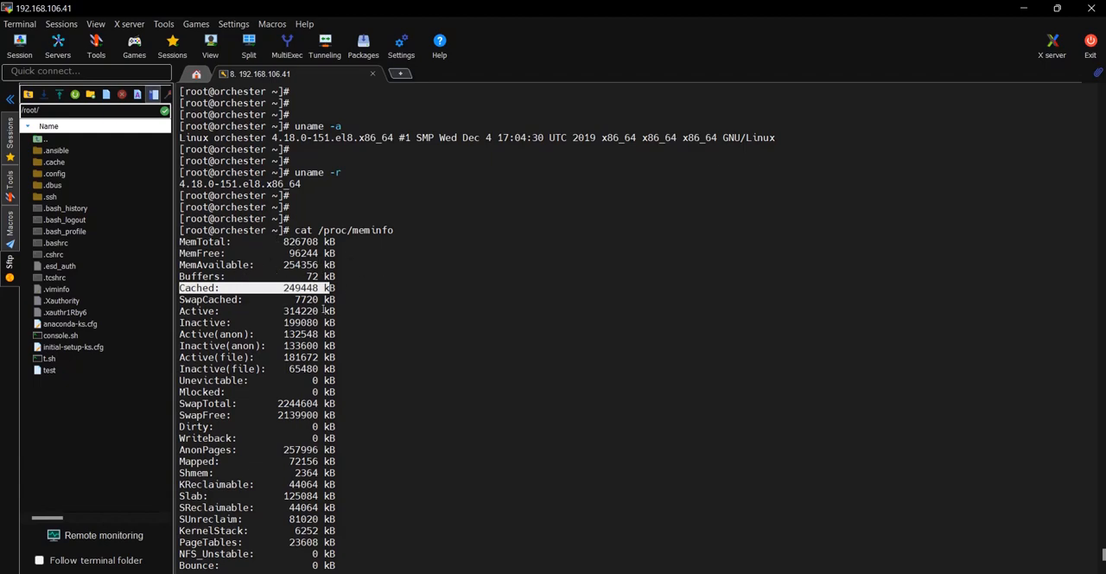
Step: Print /proc/cpuinfo, showing one 11th Gen Intel Core i5-1135G7 processor at 2.40GHz
{"action": "scroll", "scroll_direction": "down", "scroll_amount": 3}
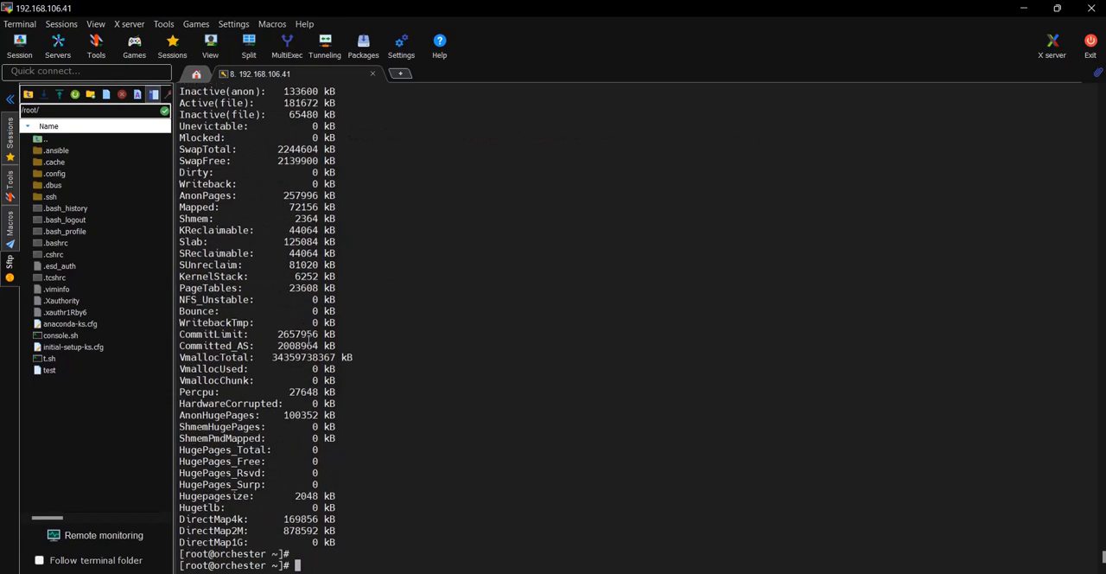
{"action": "type", "text": "cat /proc/m"}
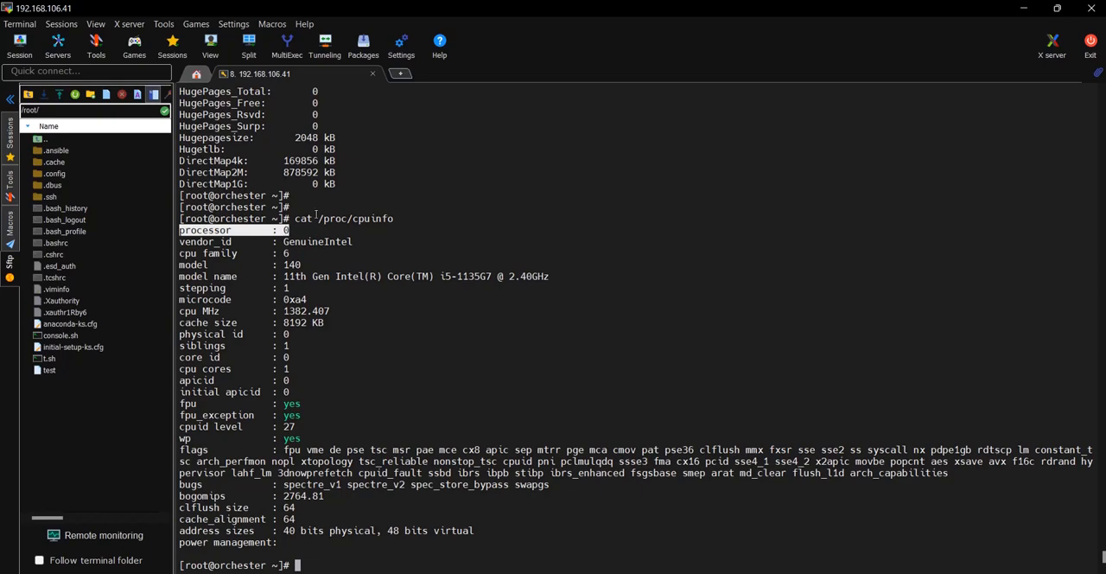
{"action": "mouse_move", "coordinate": [254, 252]}
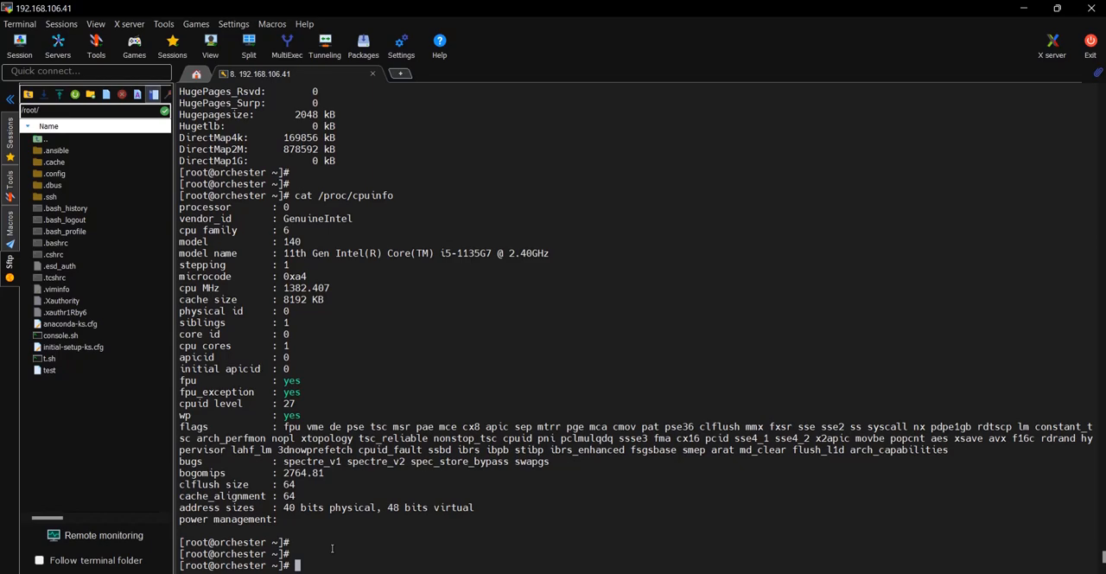
Step: Run hostname -i and highlight the reported address 192.168.126.128
{"action": "type", "text": "hostname ="}
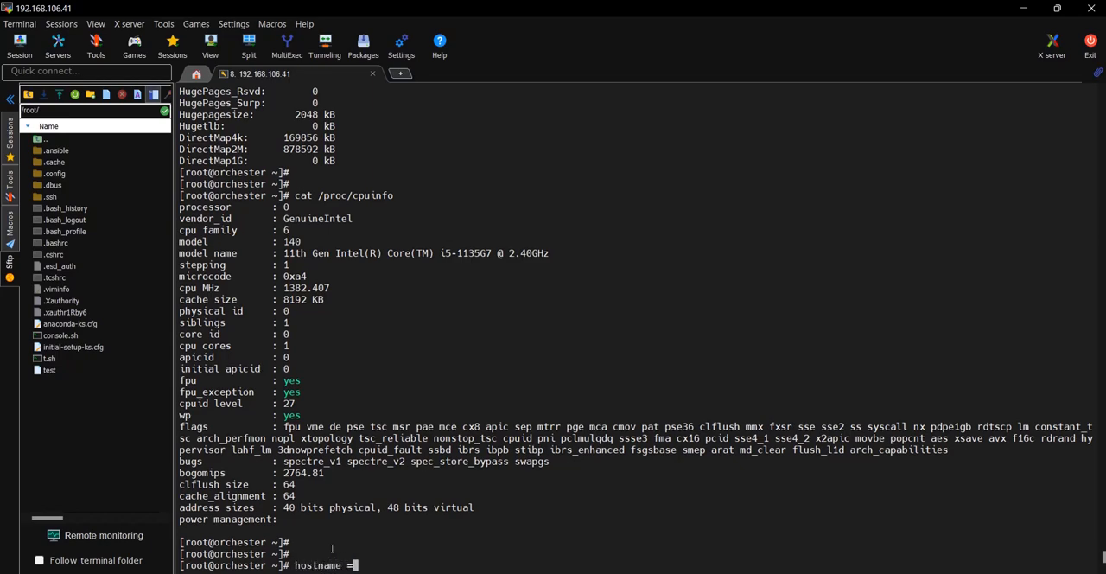
{"action": "type", "text": "-i"}
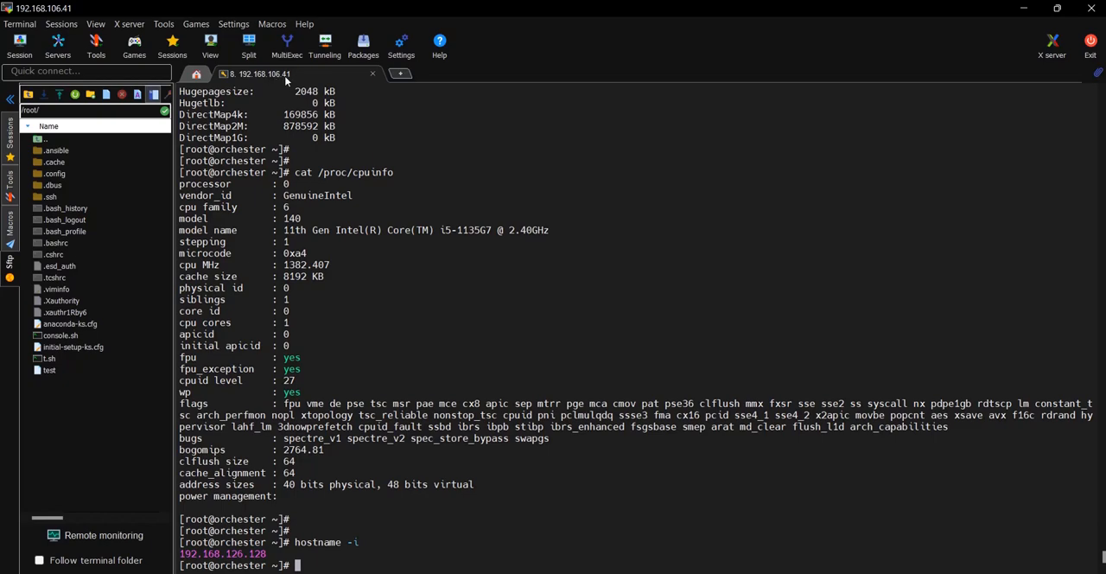
{"action": "double_click", "coordinate": [223, 553]}
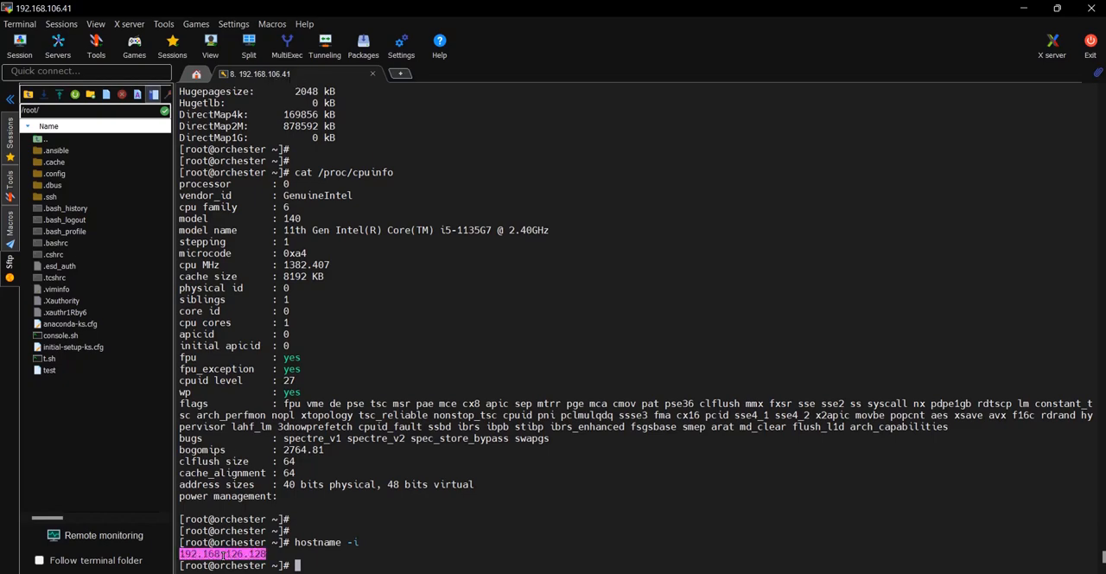
Step: Print /etc/hosts, listing localhost, orchester at 192.168.126.128 and node1 at 192.168.126.129
{"action": "type", "text": "c"}
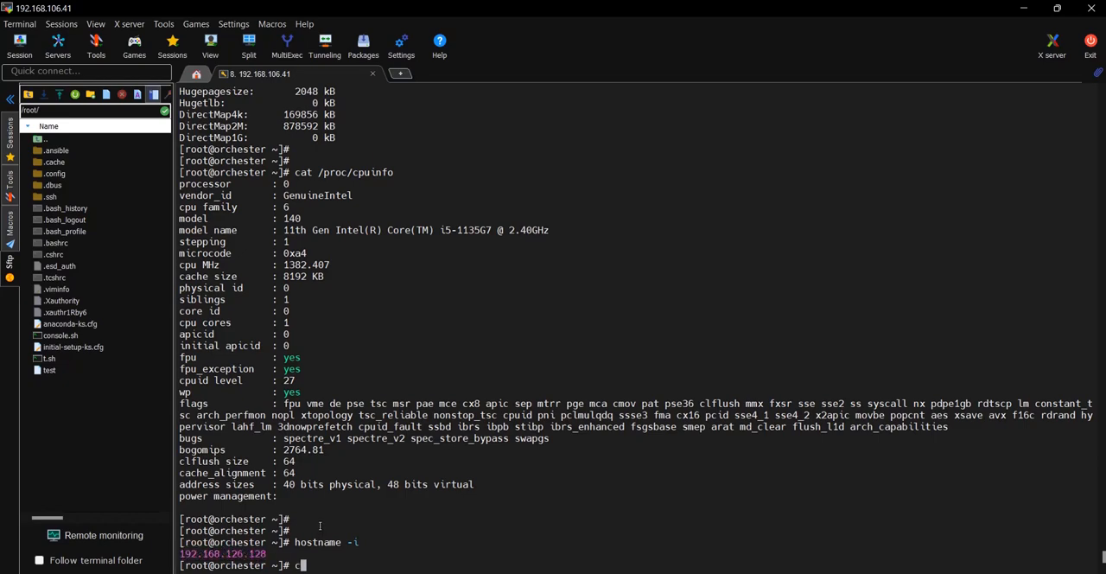
{"action": "type", "text": "at /etc/host"}
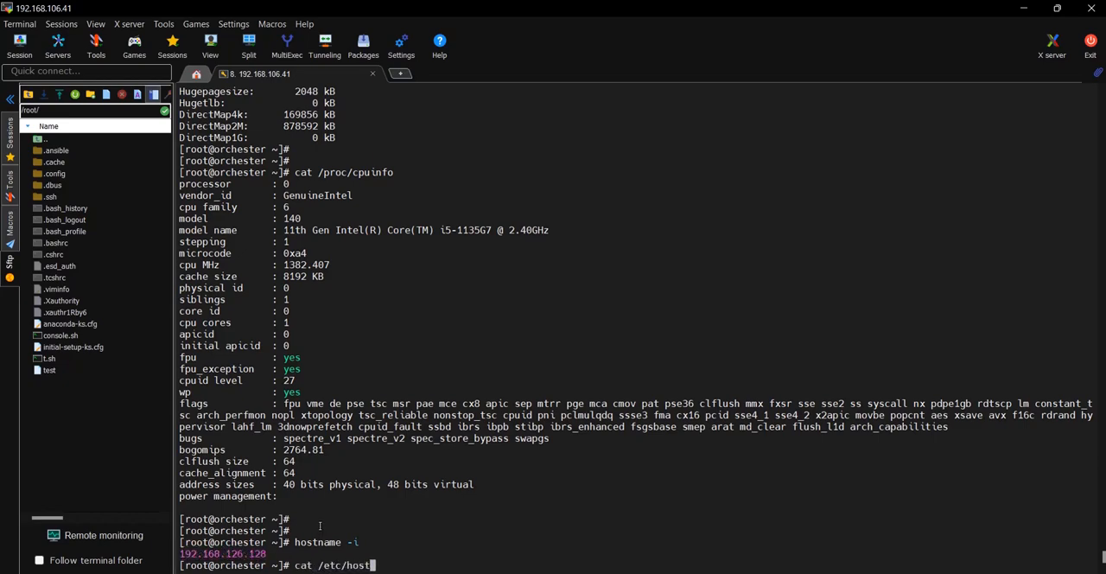
{"action": "key", "text": "Return"}
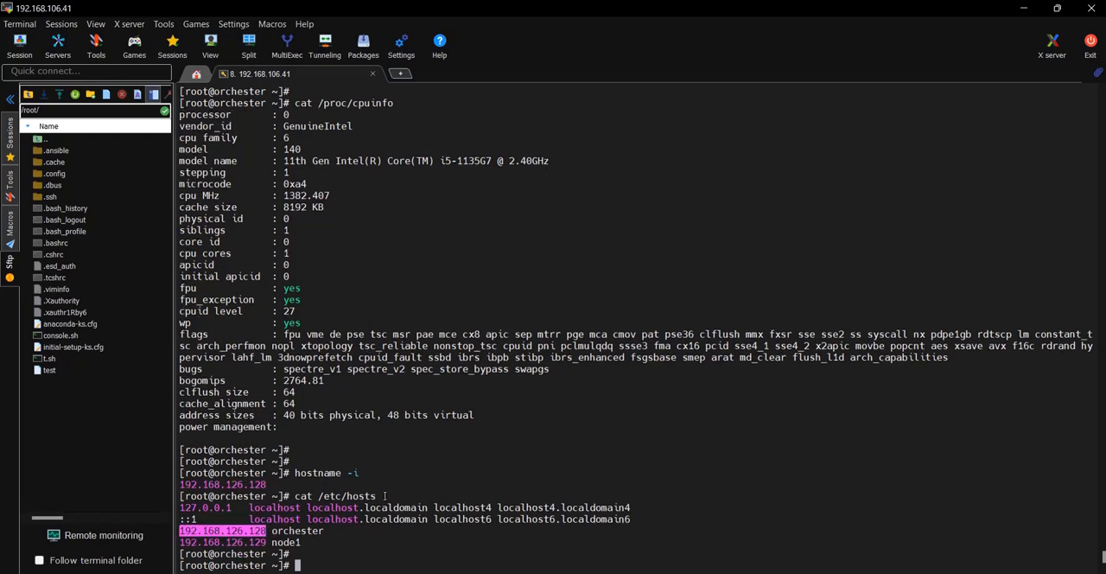
Step: Edit /etc/hosts in vi, commenting out orchester's entry and adding a 192.168.106.41 line
{"action": "type", "text": "vi /etc/ho"}
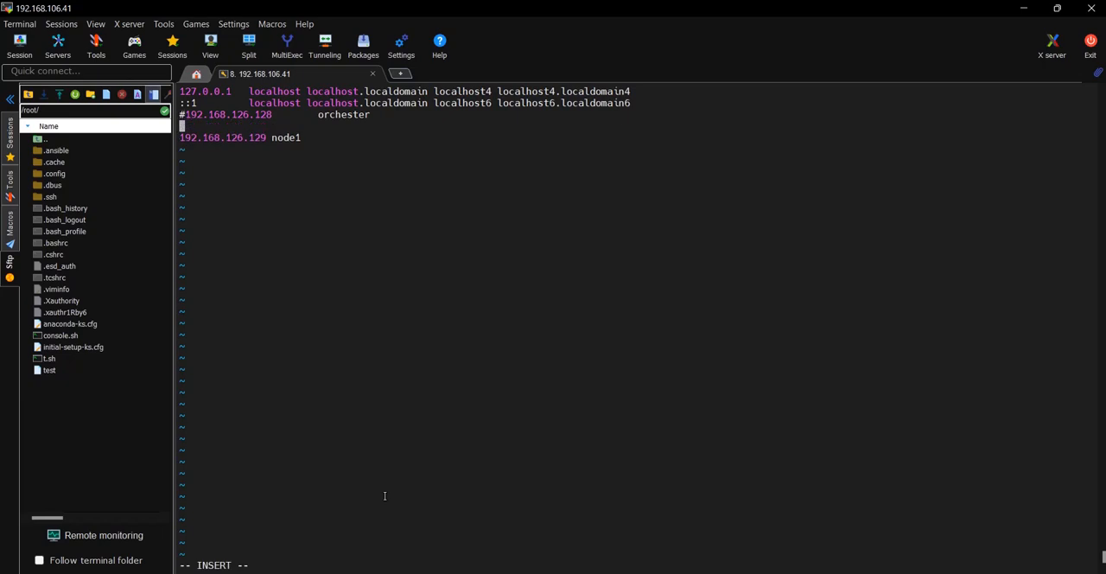
{"action": "type", "text": "1"}
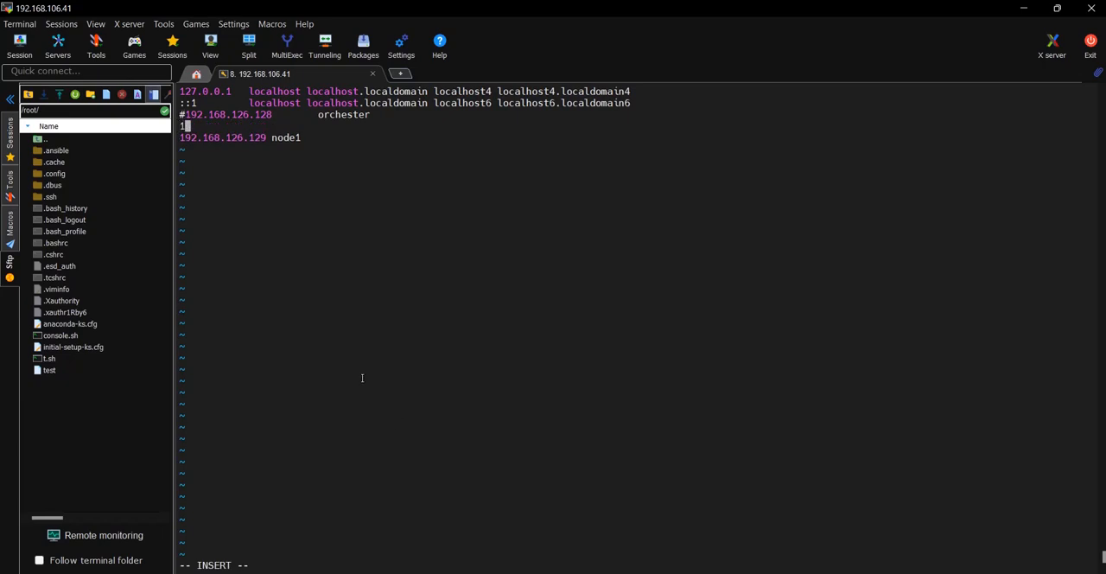
{"action": "type", "text": "92.168.10"}
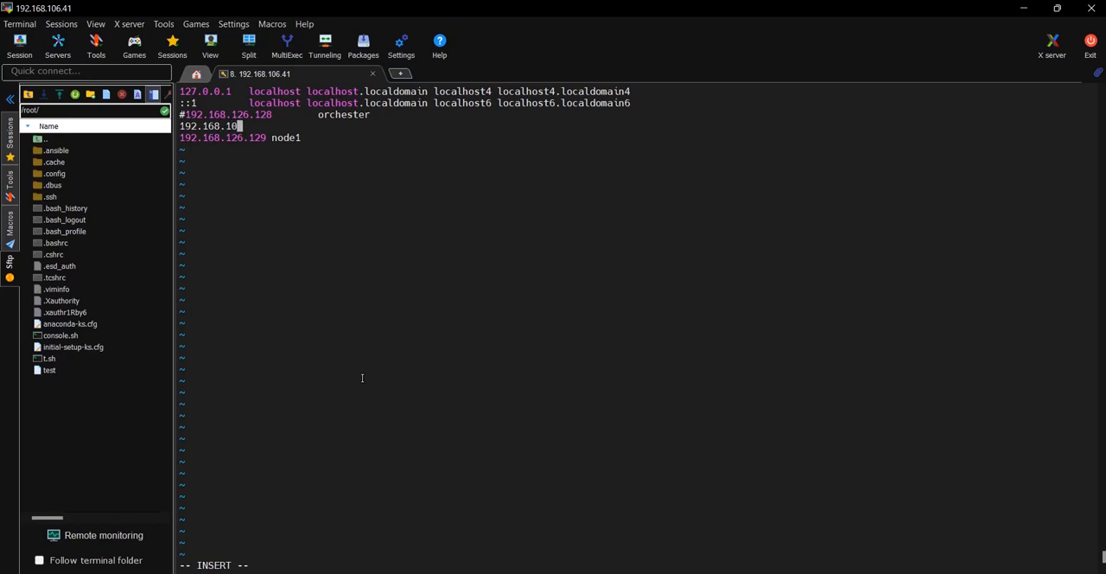
{"action": "type", "text": "6."}
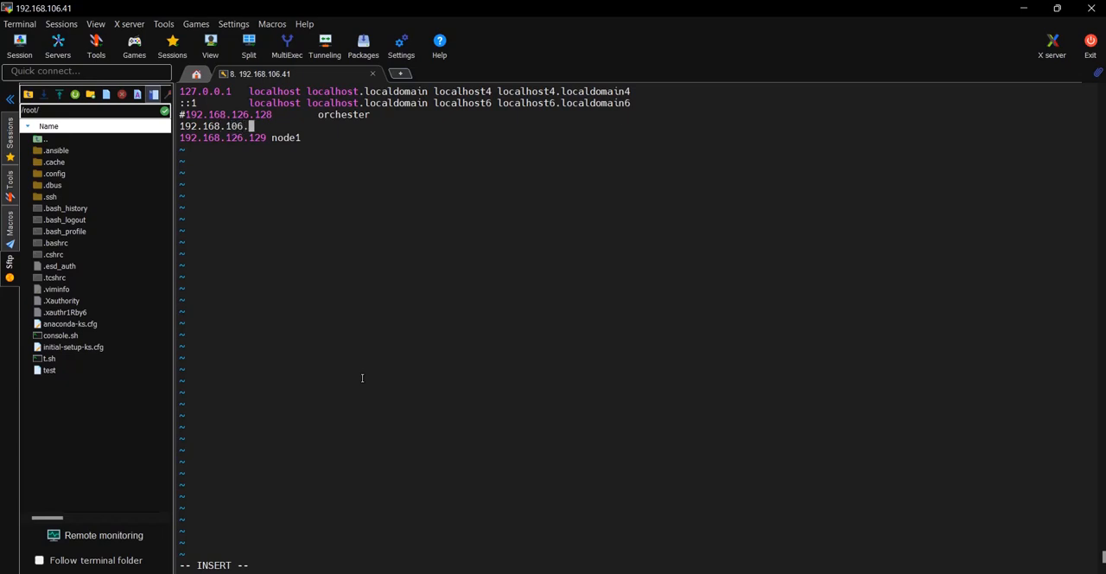
{"action": "type", "text": "41"}
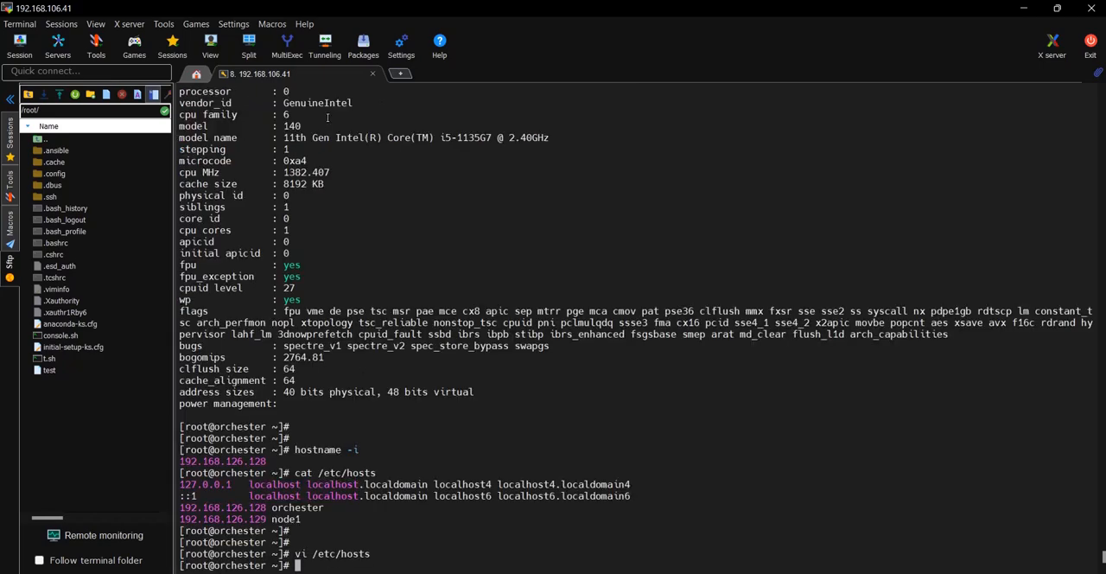
Step: Rerun hostname -i, highlighting the new 192.168.106.41 against the earlier 192.168.126.128 result
{"action": "type", "text": "hostname -i"}
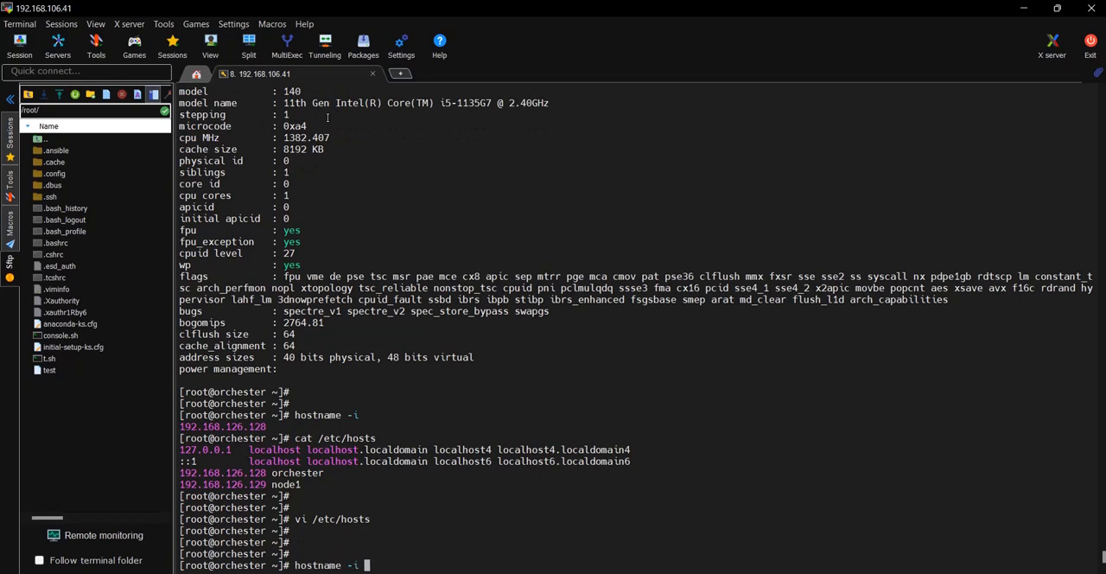
{"action": "key", "text": "Return"}
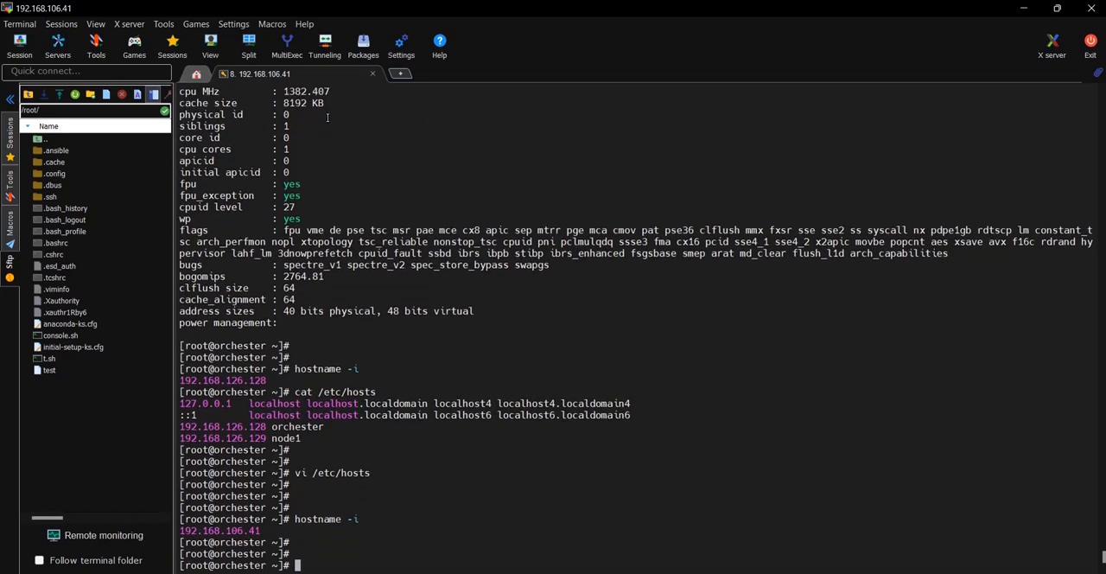
{"action": "double_click", "coordinate": [219, 530]}
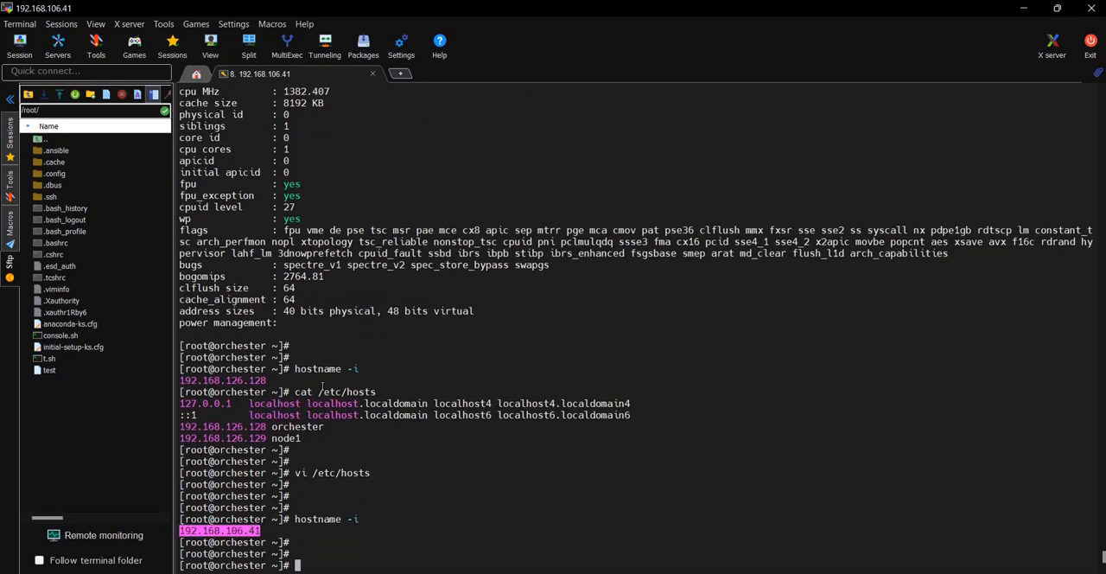
{"action": "double_click", "coordinate": [324, 369]}
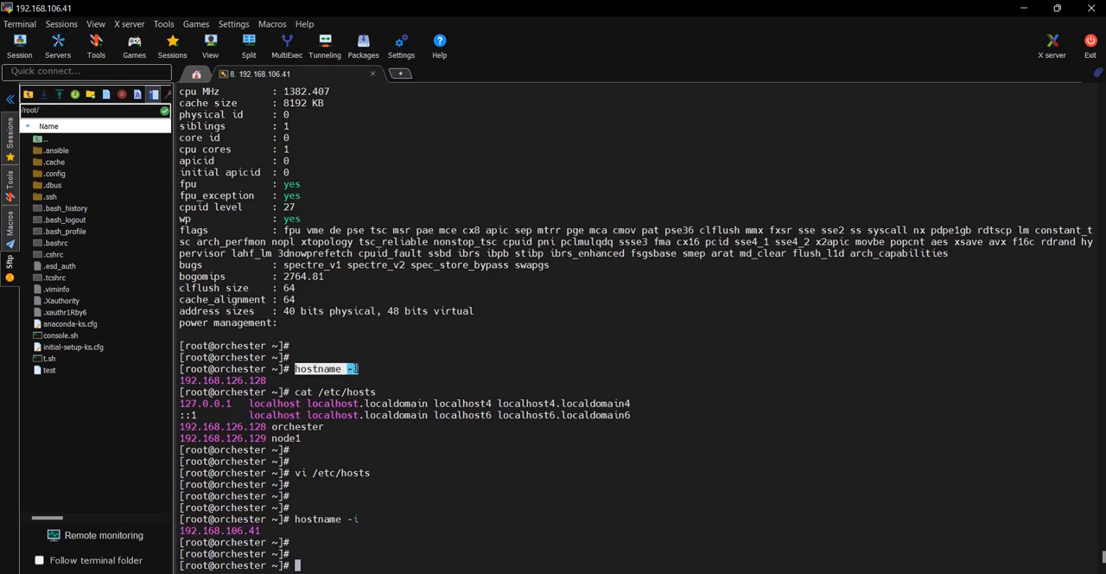
{"action": "mouse_move", "coordinate": [344, 480]}
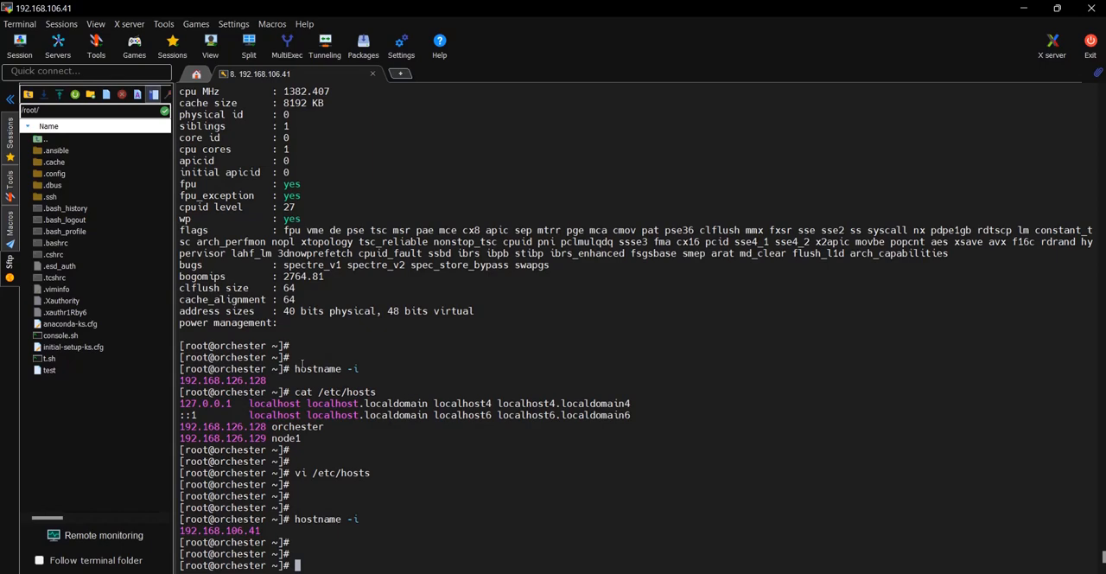
{"action": "double_click", "coordinate": [326, 368]}
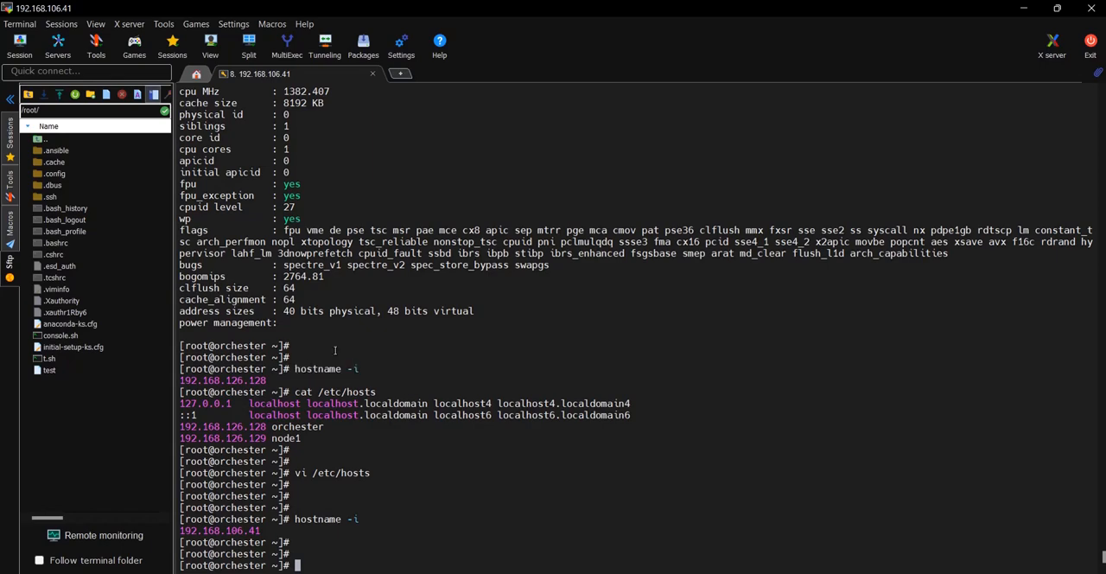
Step: Run ip a to list ens33, ens37 and virbr0 addresses, then type nmcli connection
{"action": "type", "text": "ip a"}
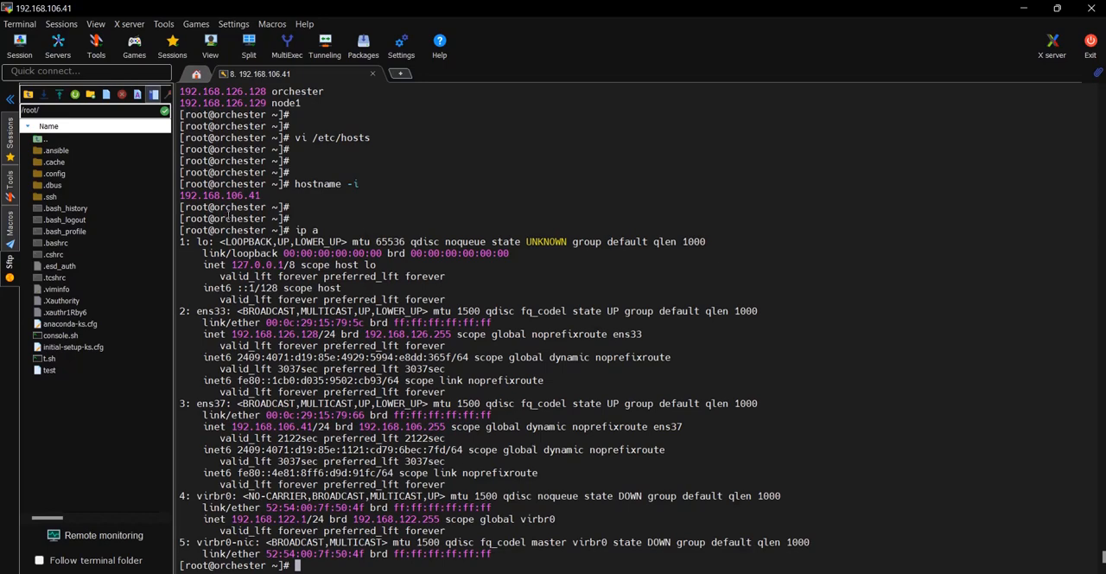
{"action": "mouse_move", "coordinate": [437, 226]}
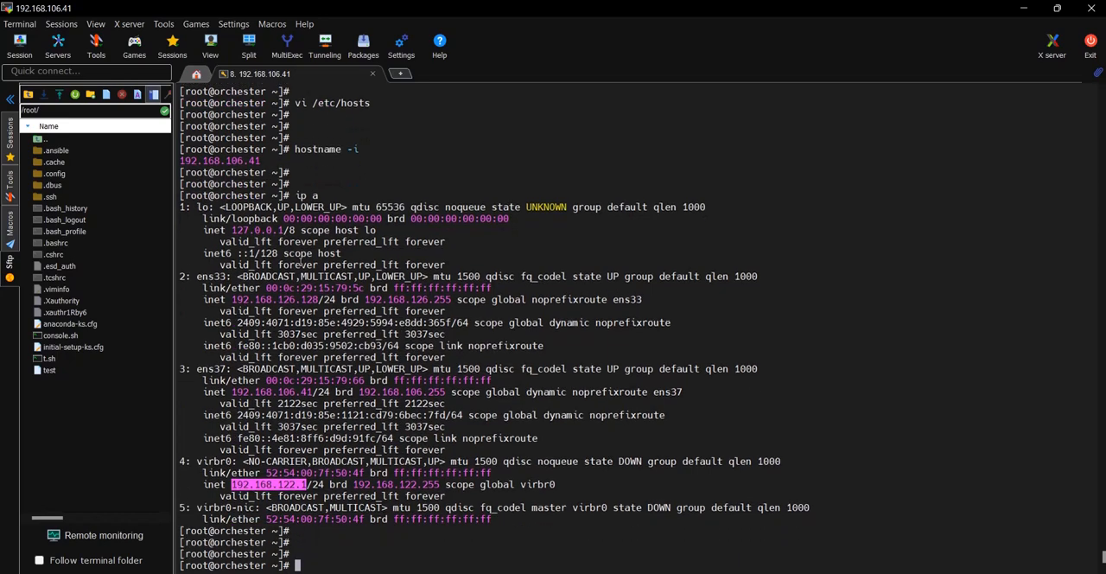
{"action": "type", "text": "nmcli con"}
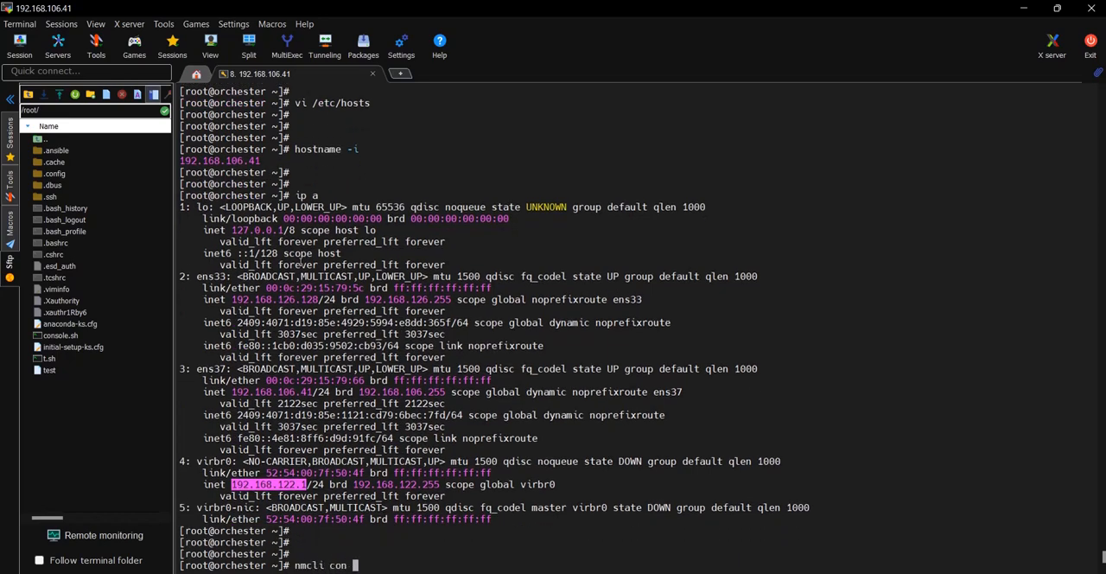
{"action": "type", "text": "nection"}
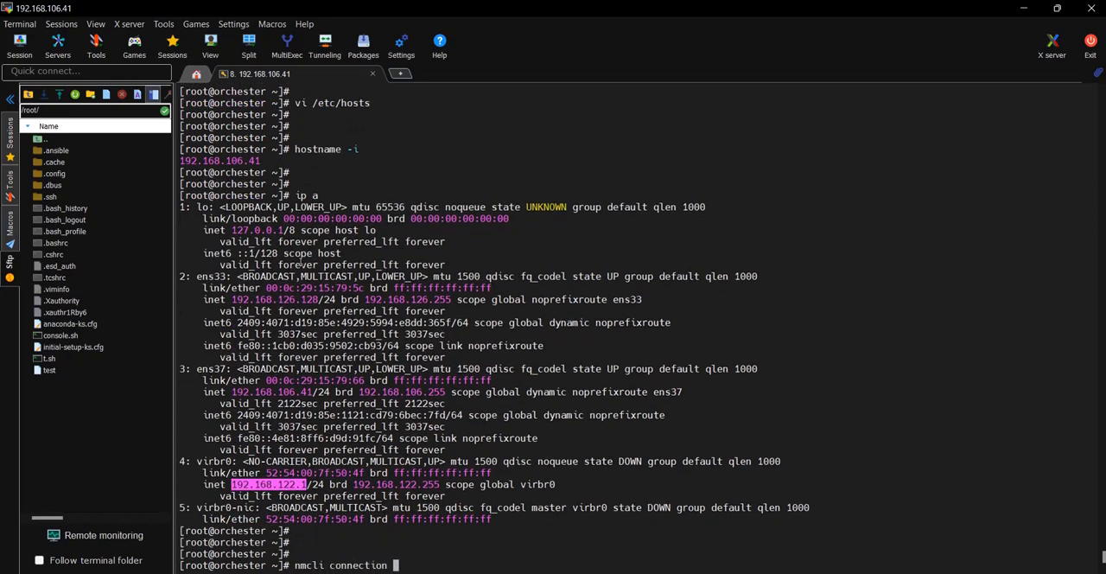